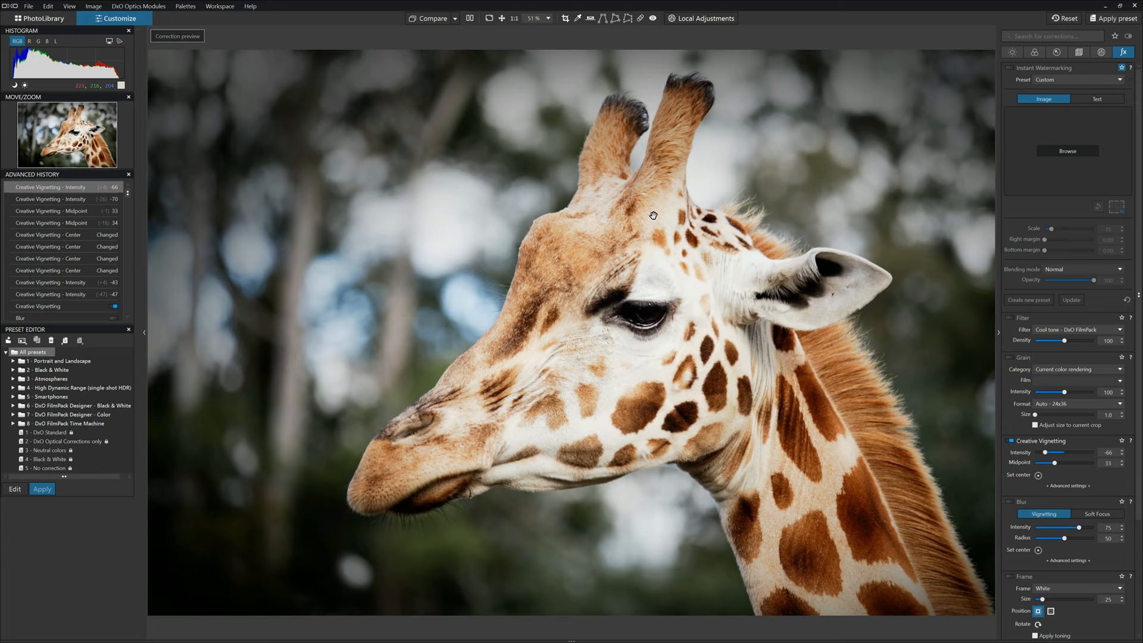
# Reset all corrections, try a FilmPack colour preset from the gallery, then reset again to the flat raw.
pyautogui.click(431, 18)
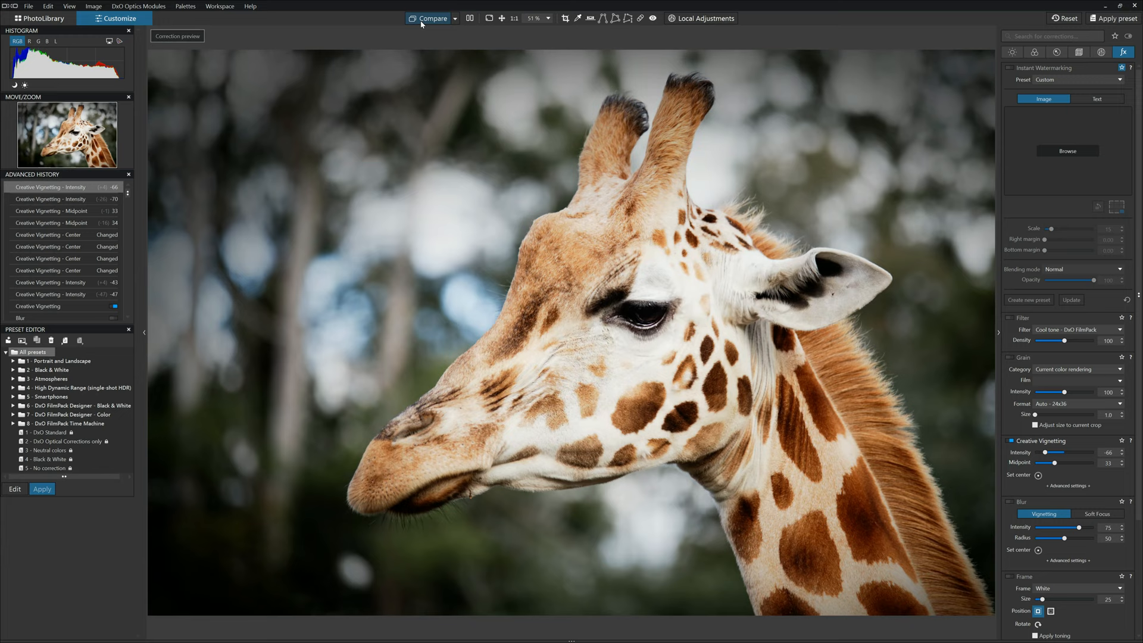
pyautogui.click(1066, 18)
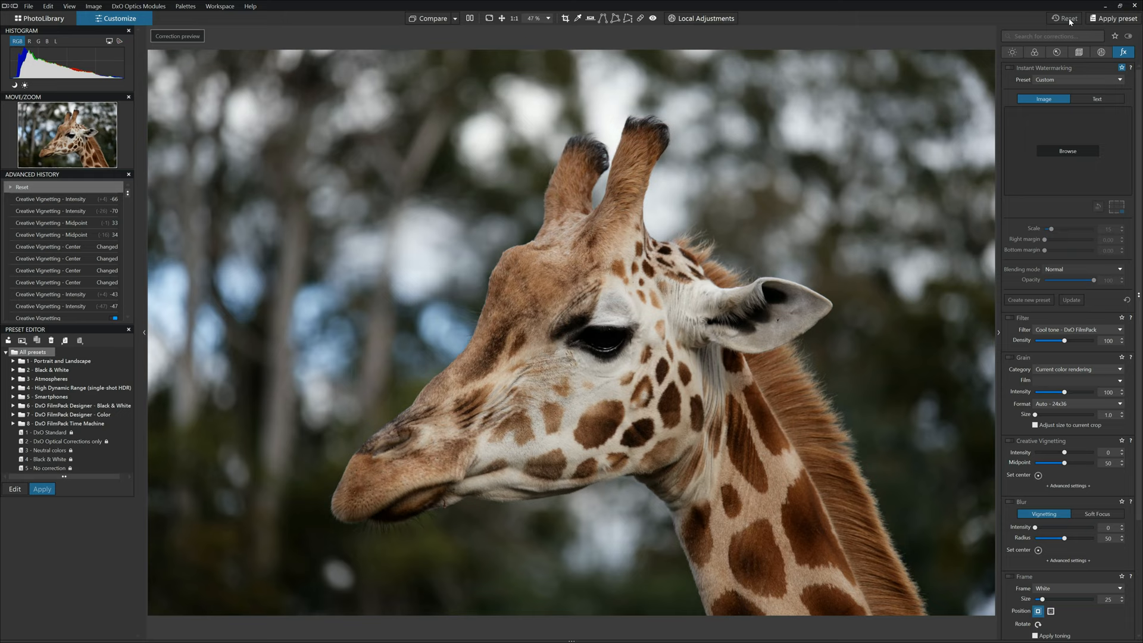
pyautogui.moveTo(1113, 18)
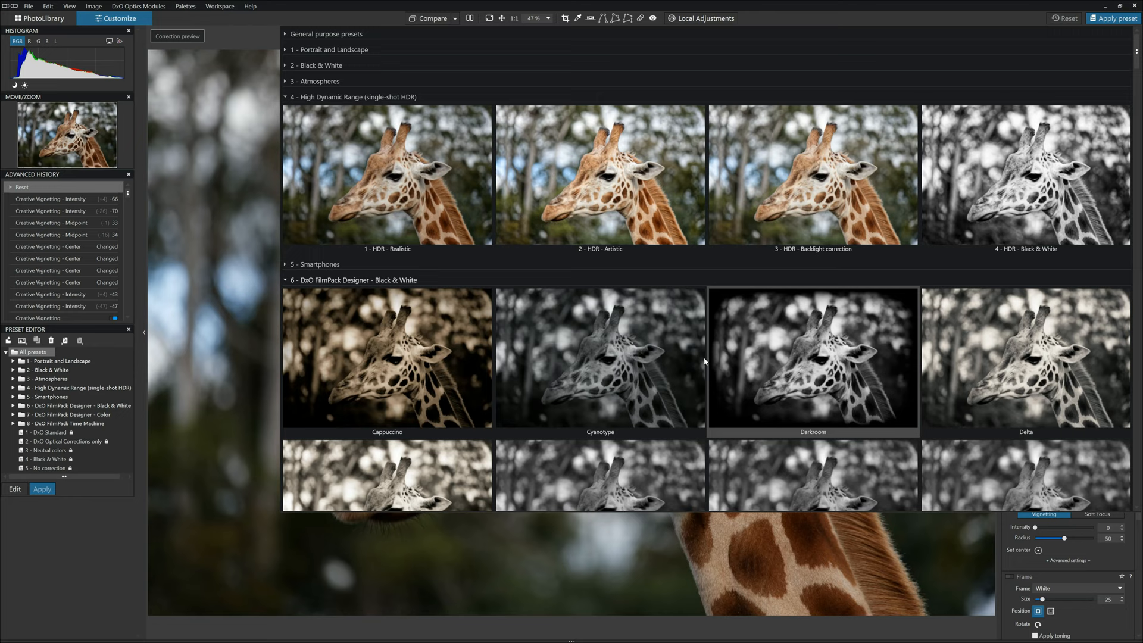
pyautogui.scroll(-3)
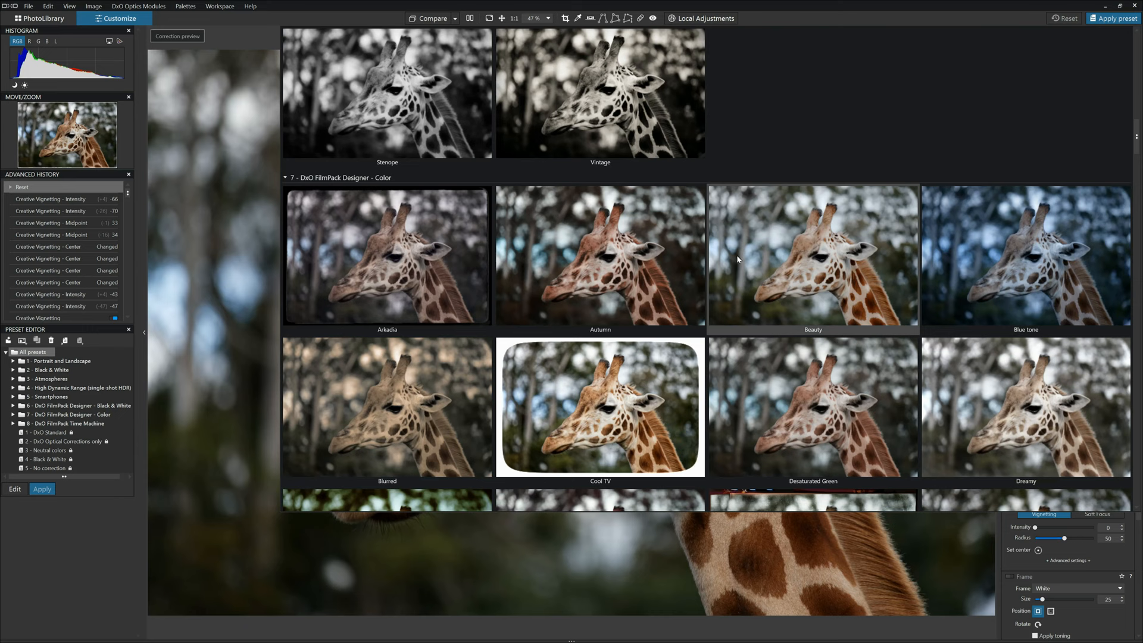
pyautogui.scroll(-3)
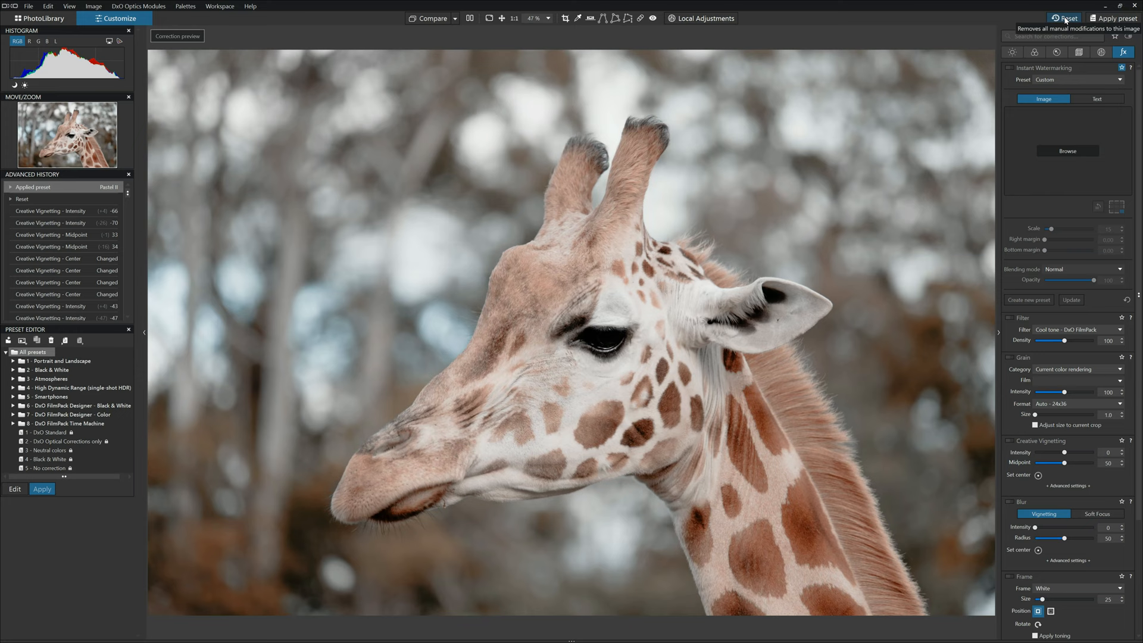
pyautogui.click(1064, 17)
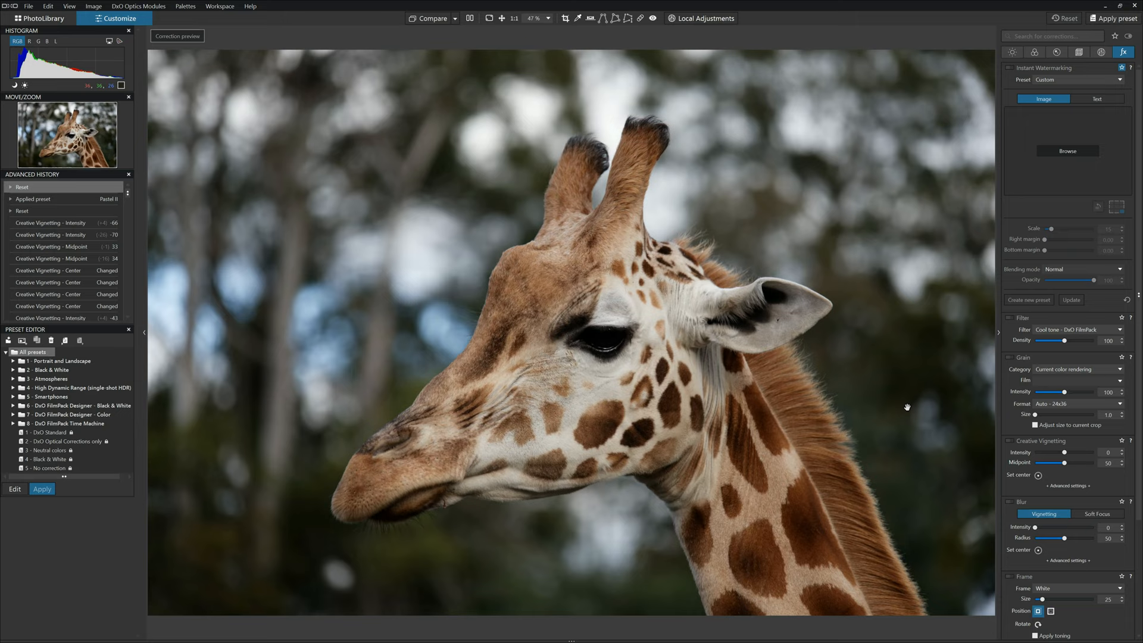
# Raise Exposure Compensation in the Light palette to about +0.94.
pyautogui.click(1012, 51)
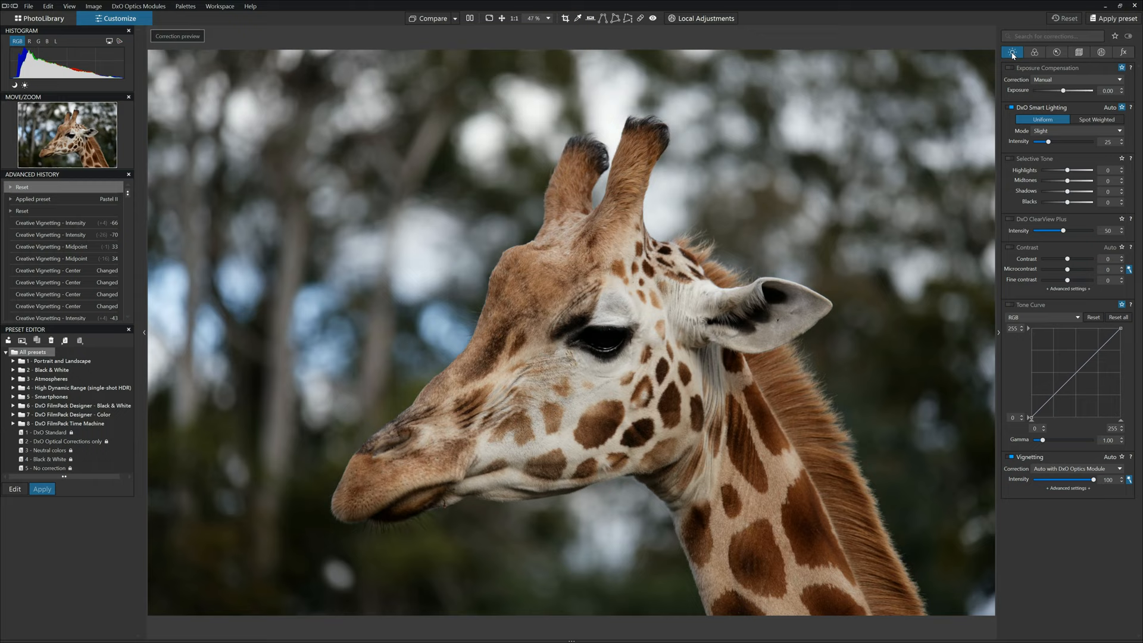
pyautogui.moveTo(553, 313)
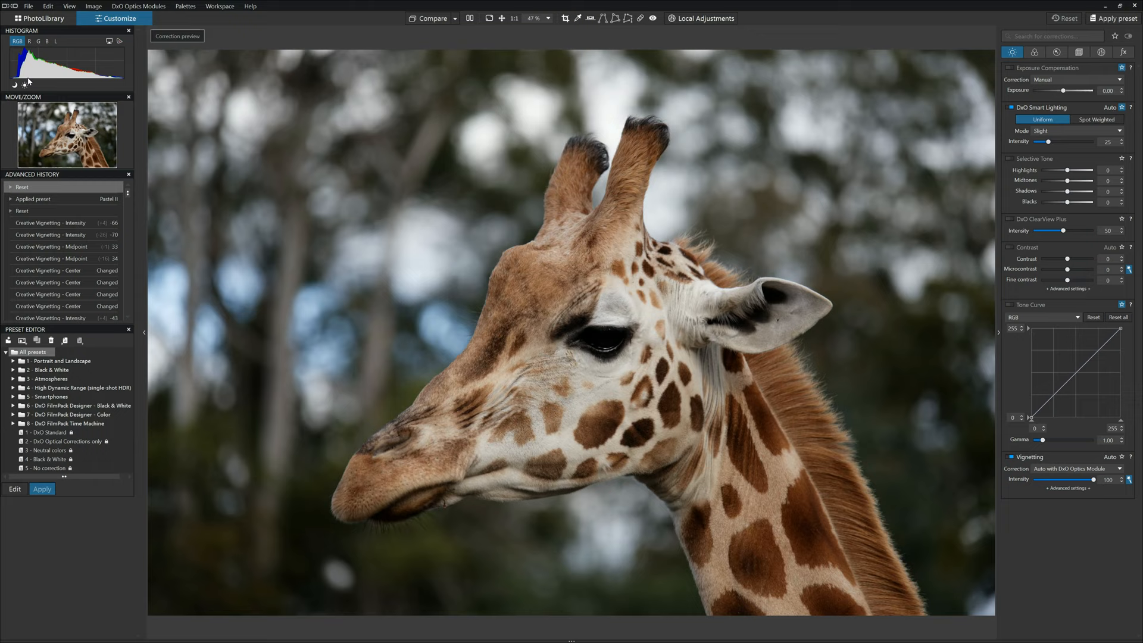
pyautogui.moveTo(92, 73)
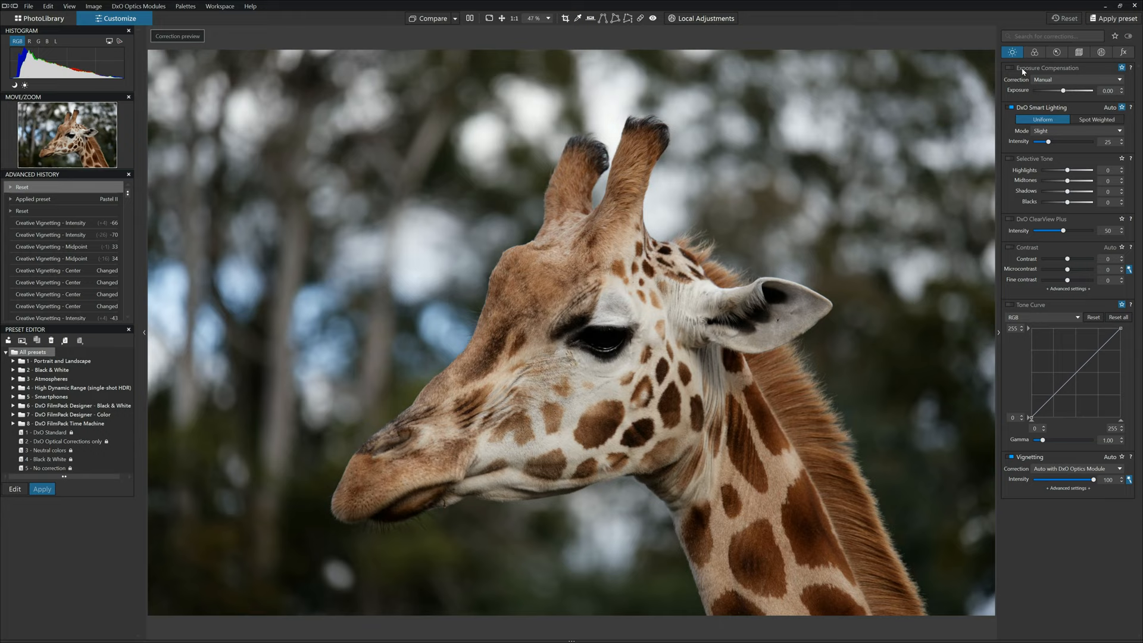
pyautogui.moveTo(1065, 89); pyautogui.dragTo(1071, 89)
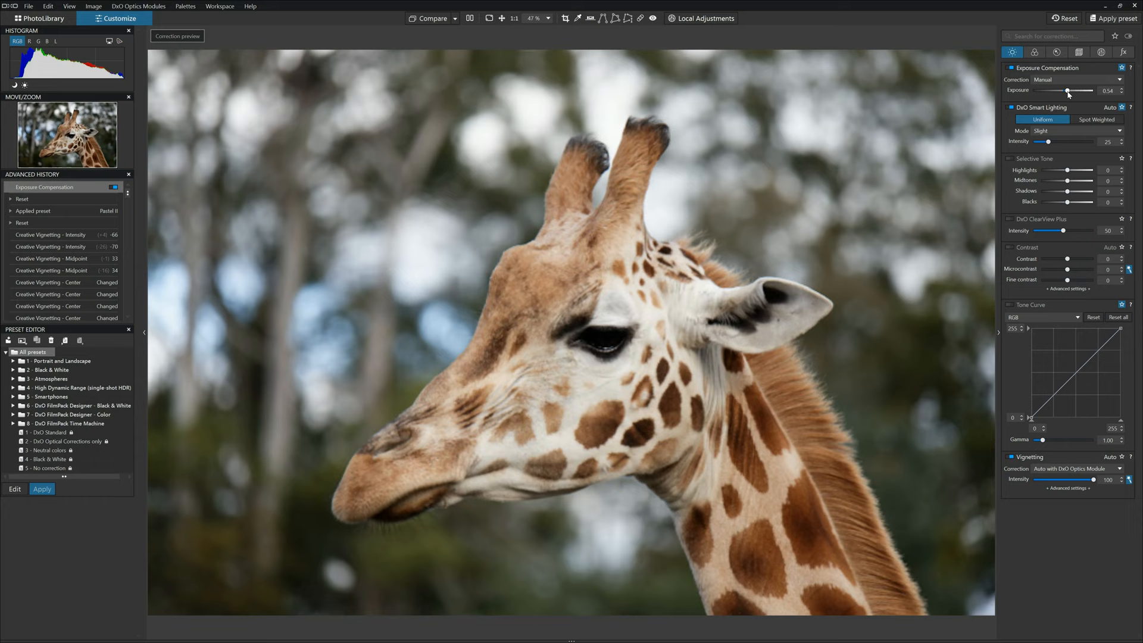
pyautogui.moveTo(1069, 91); pyautogui.dragTo(1075, 91)
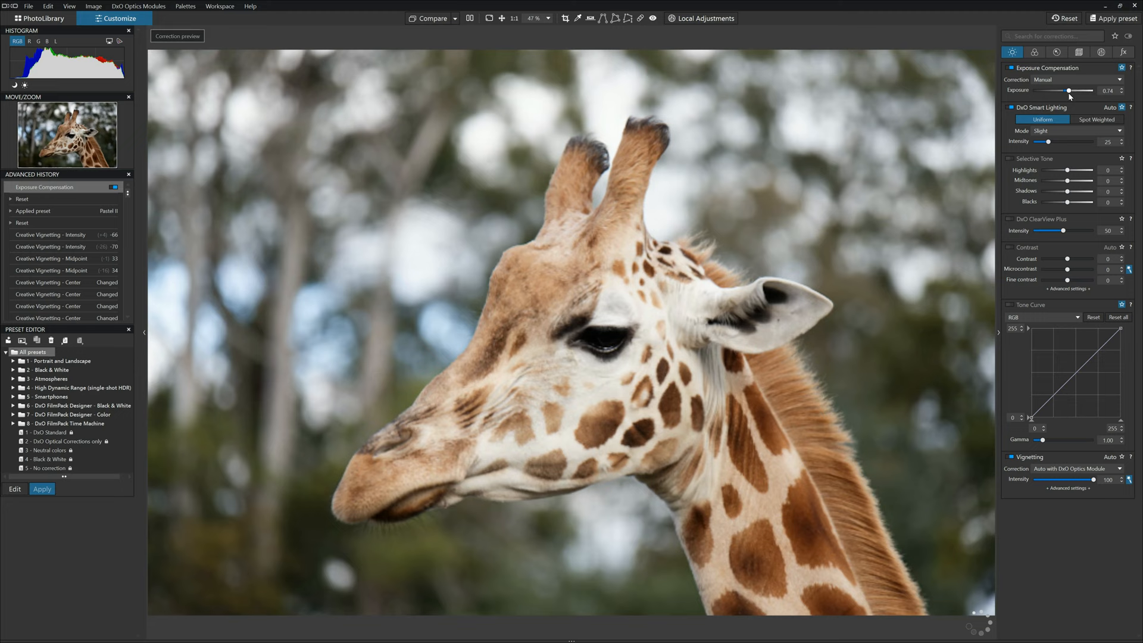
pyautogui.moveTo(1071, 91); pyautogui.dragTo(1078, 90)
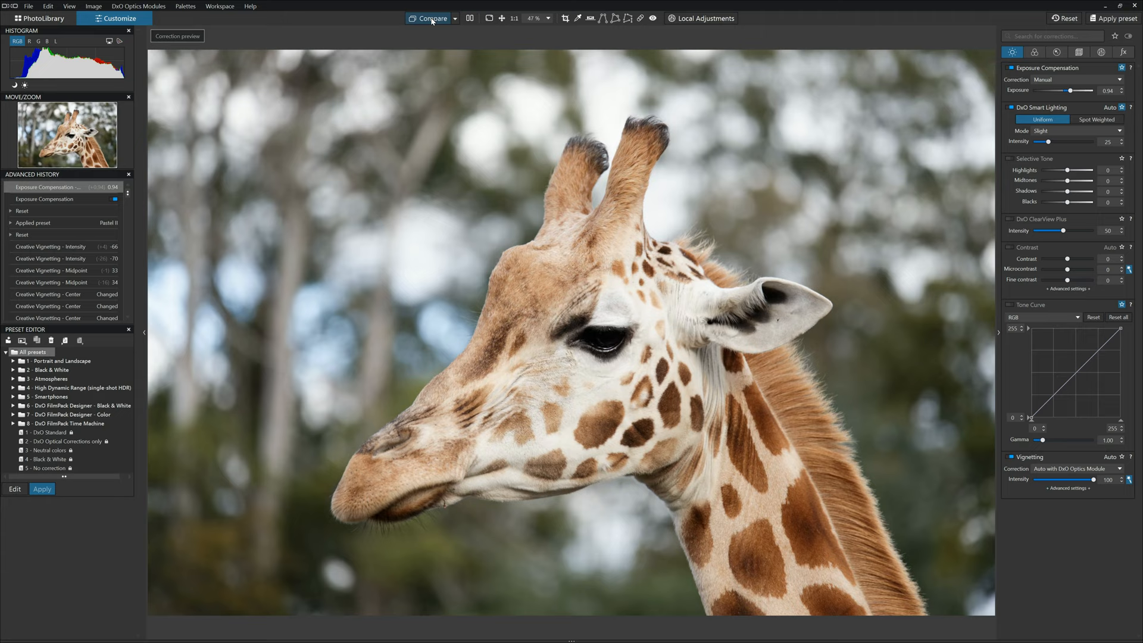
pyautogui.moveTo(1048, 414)
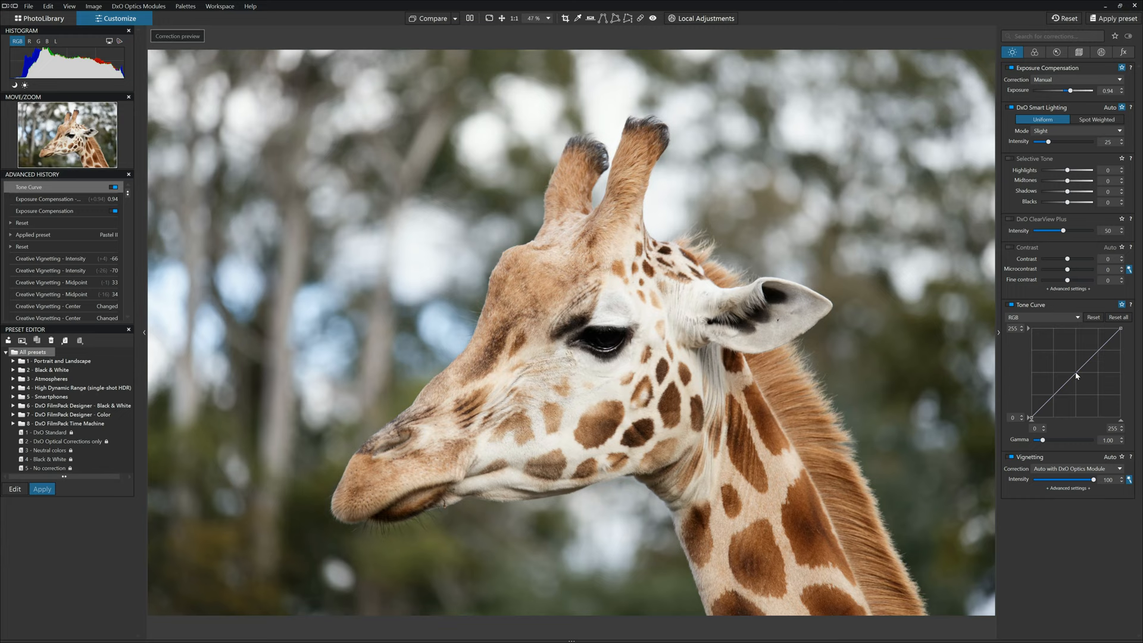
# Shape an S-curve deepening shadows and lifting highlights, and compare against the original.
pyautogui.moveTo(1076, 377); pyautogui.dragTo(1059, 392)
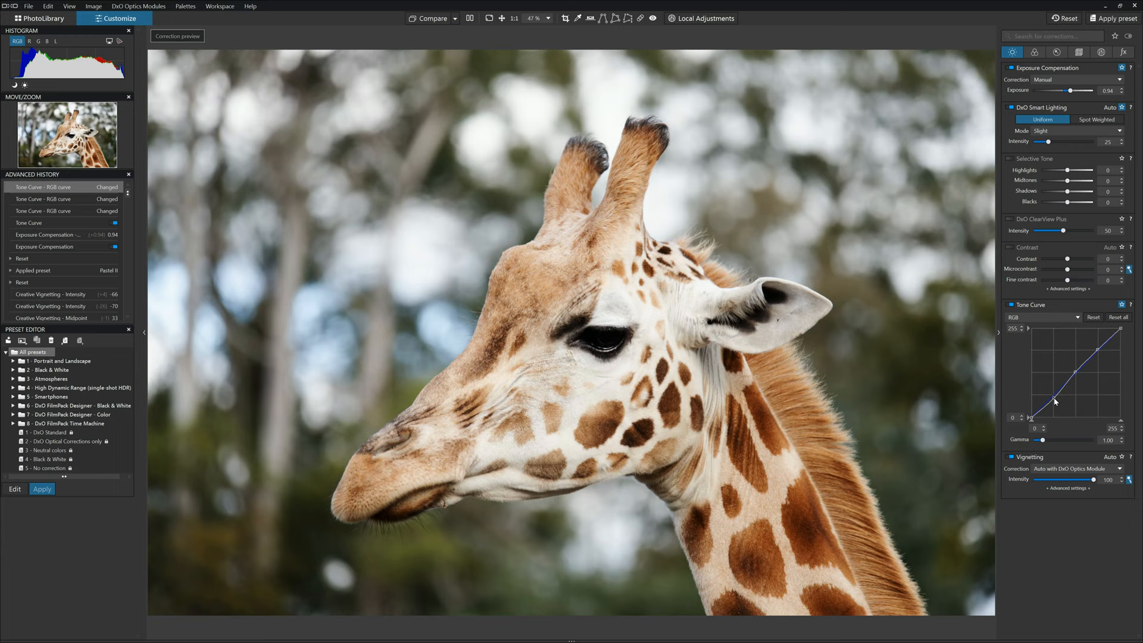
pyautogui.moveTo(1054, 402); pyautogui.dragTo(1048, 407)
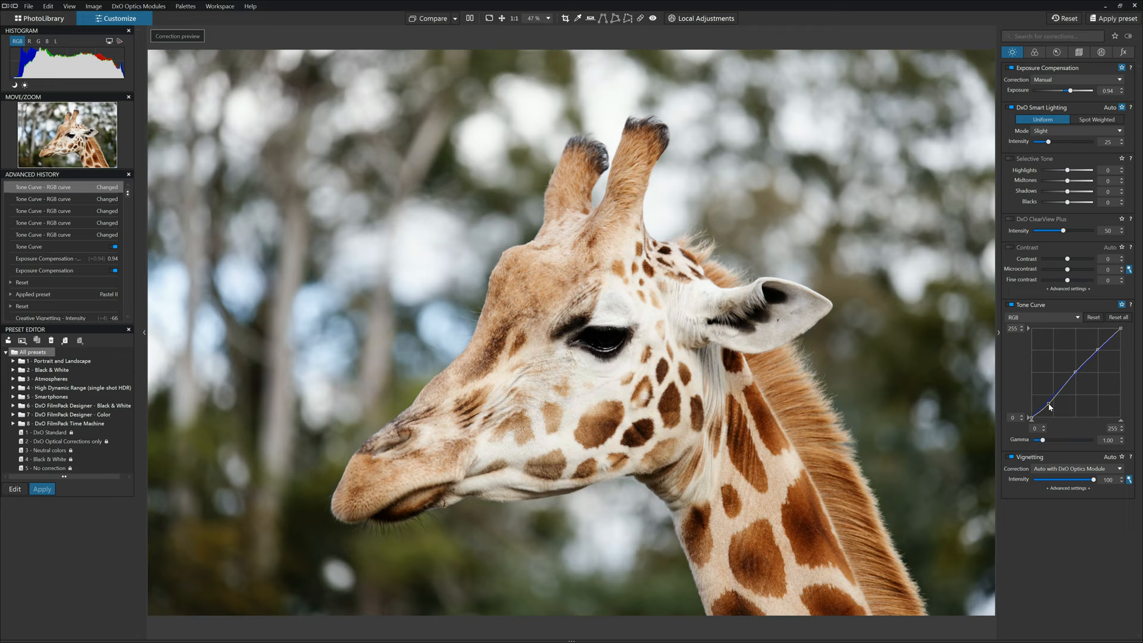
pyautogui.moveTo(1048, 404); pyautogui.dragTo(1099, 353)
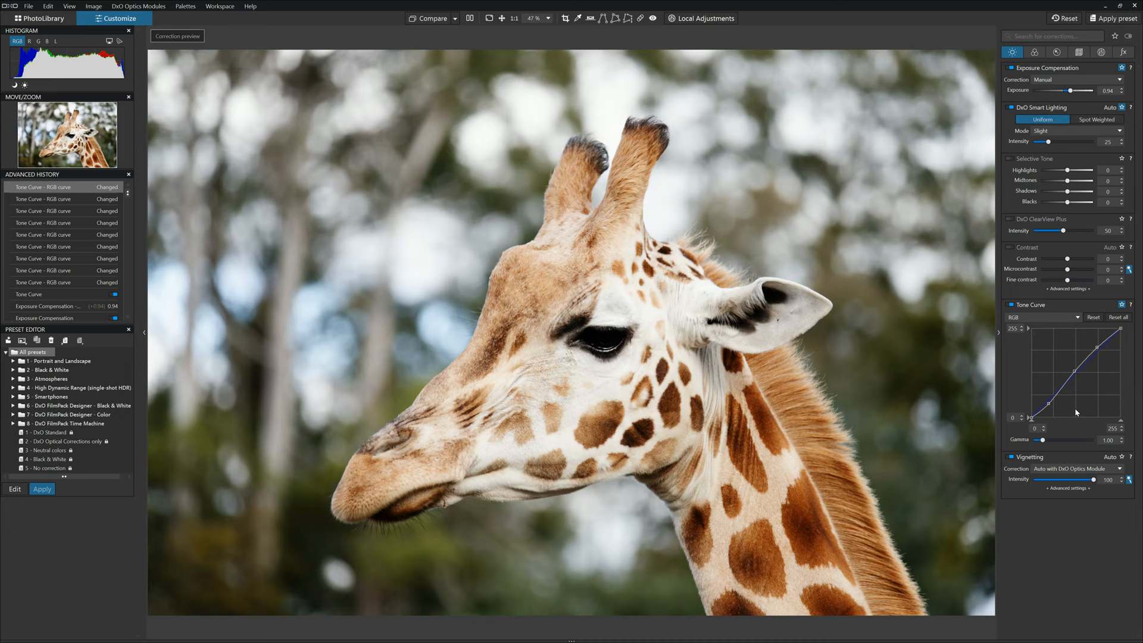
pyautogui.click(429, 18)
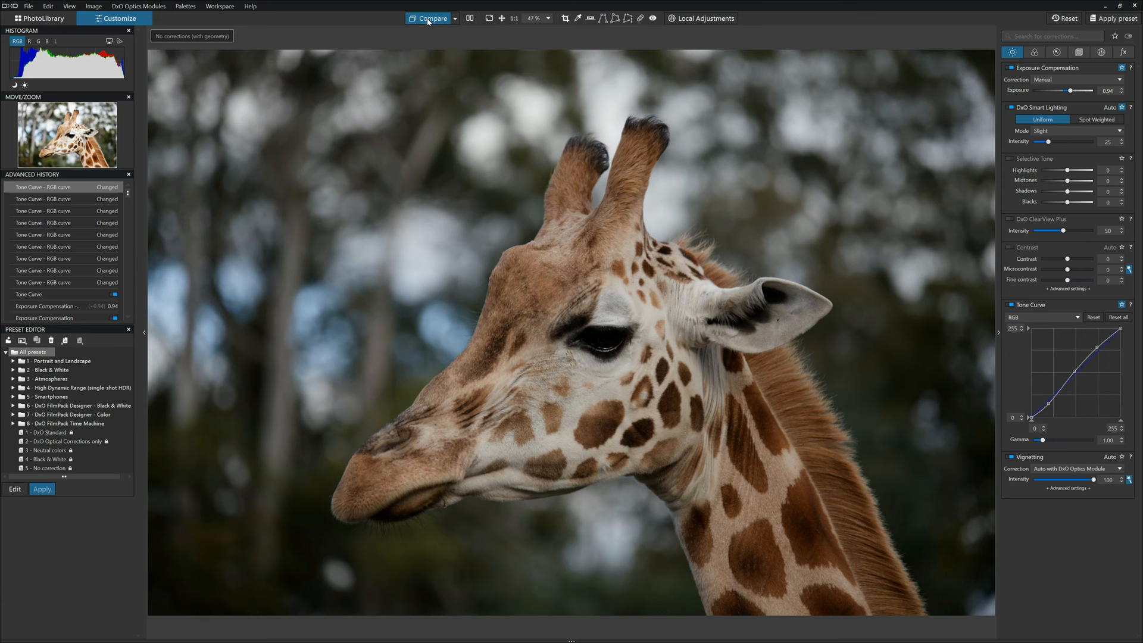
pyautogui.click(427, 18)
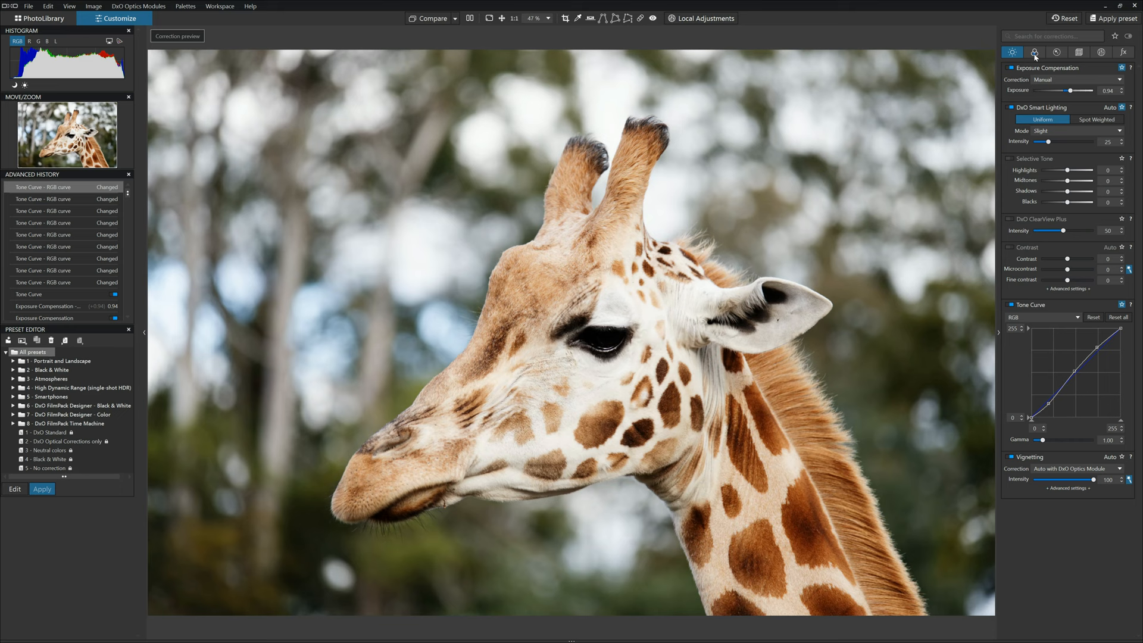
# Enable HSL, target the yellow-green foliage hues and lower their saturation to about -19.
pyautogui.click(1034, 51)
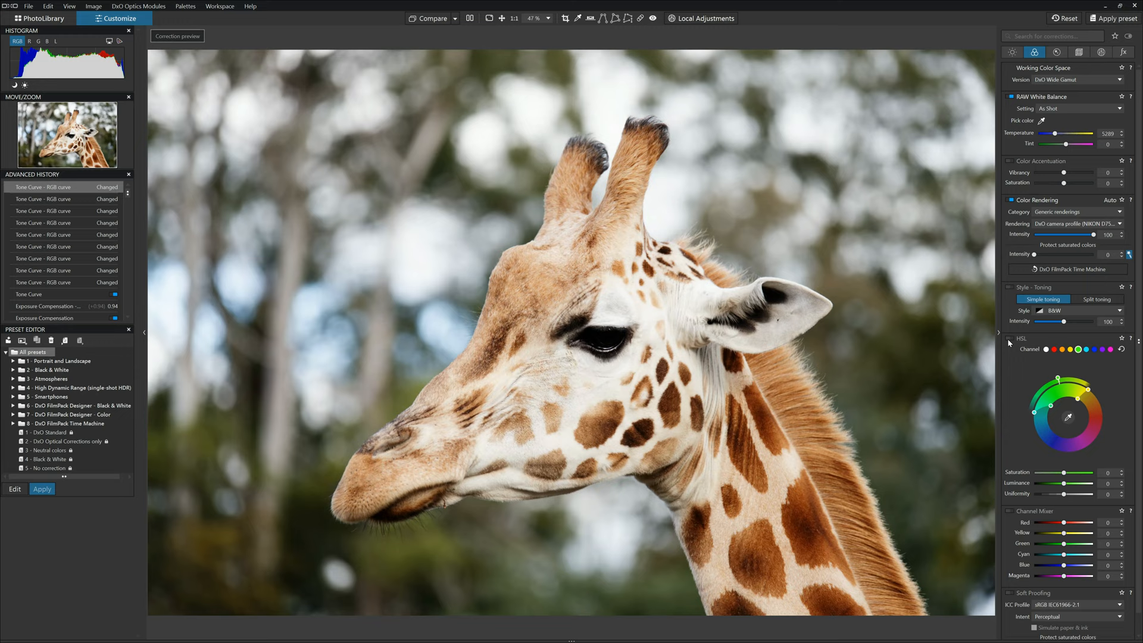
pyautogui.click(1011, 337)
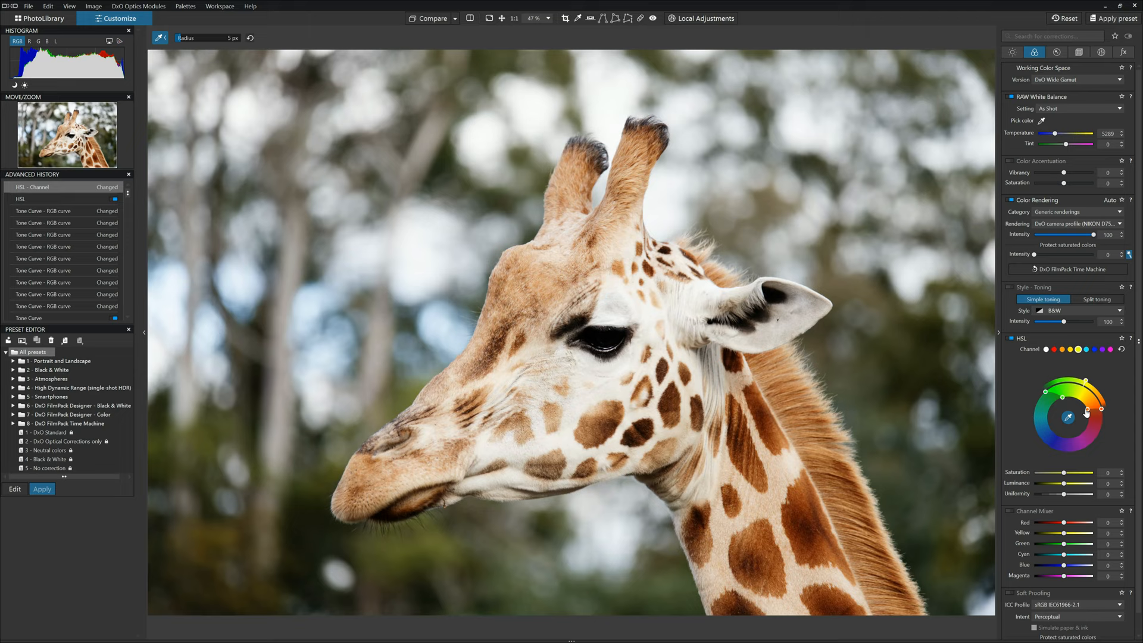
pyautogui.moveTo(1085, 412); pyautogui.dragTo(1075, 397)
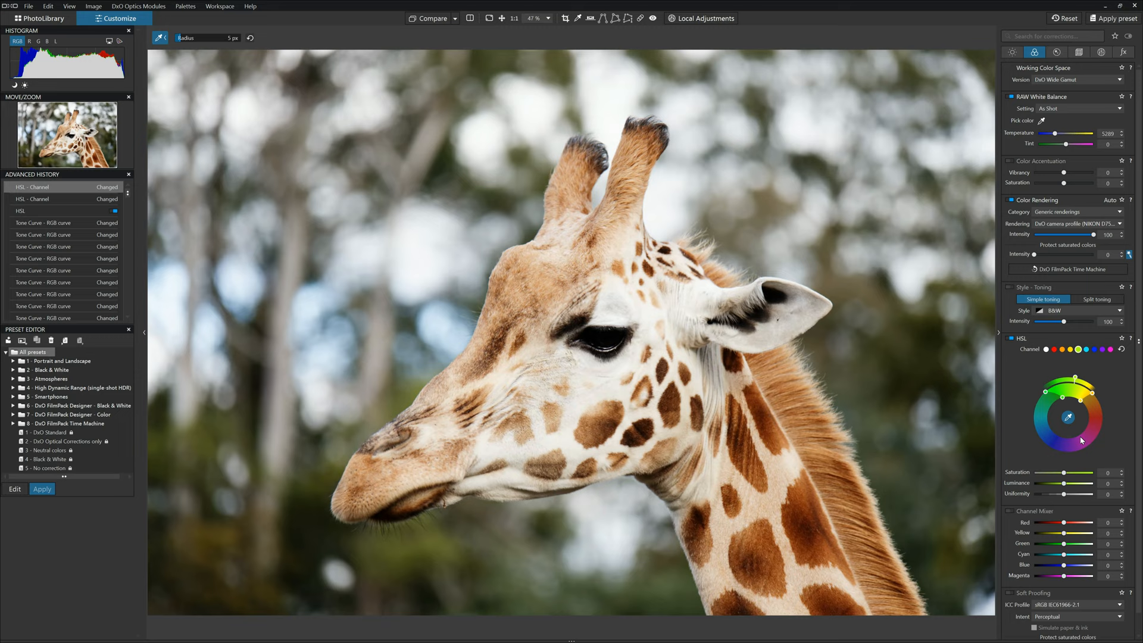
pyautogui.moveTo(1072, 473); pyautogui.dragTo(1060, 473)
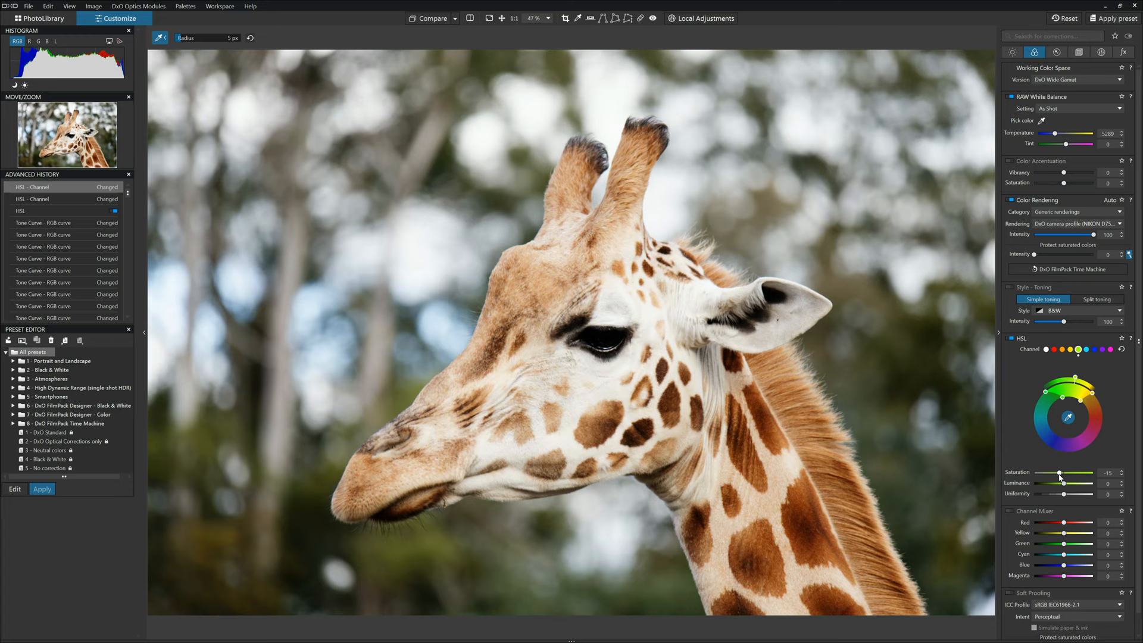
pyautogui.moveTo(1059, 473); pyautogui.dragTo(1034, 472)
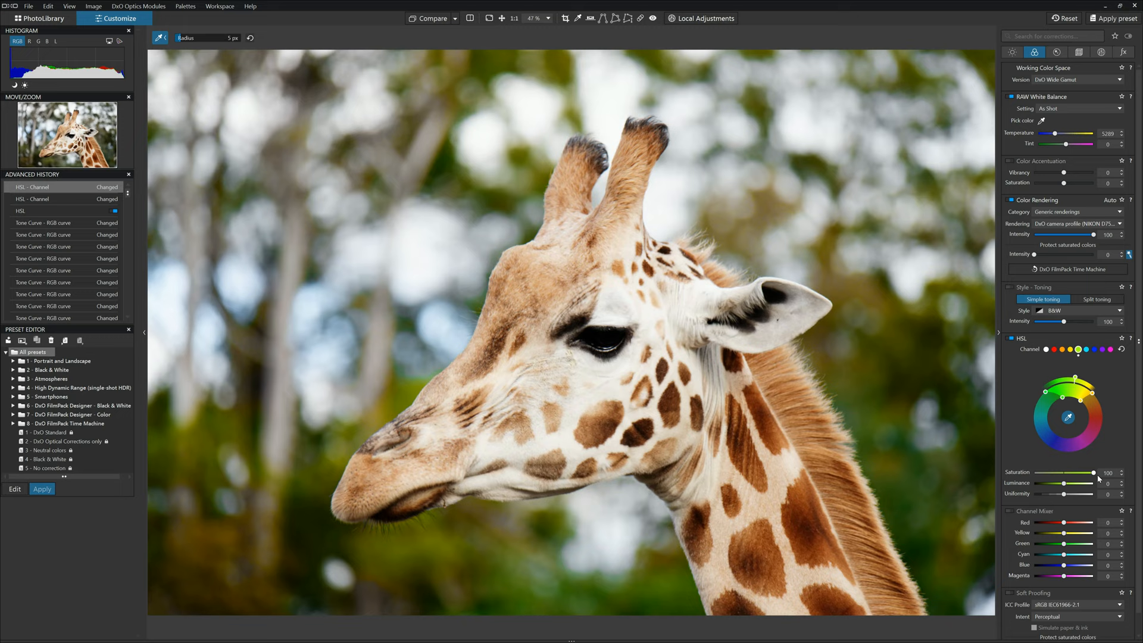
pyautogui.moveTo(1093, 473); pyautogui.dragTo(1061, 473)
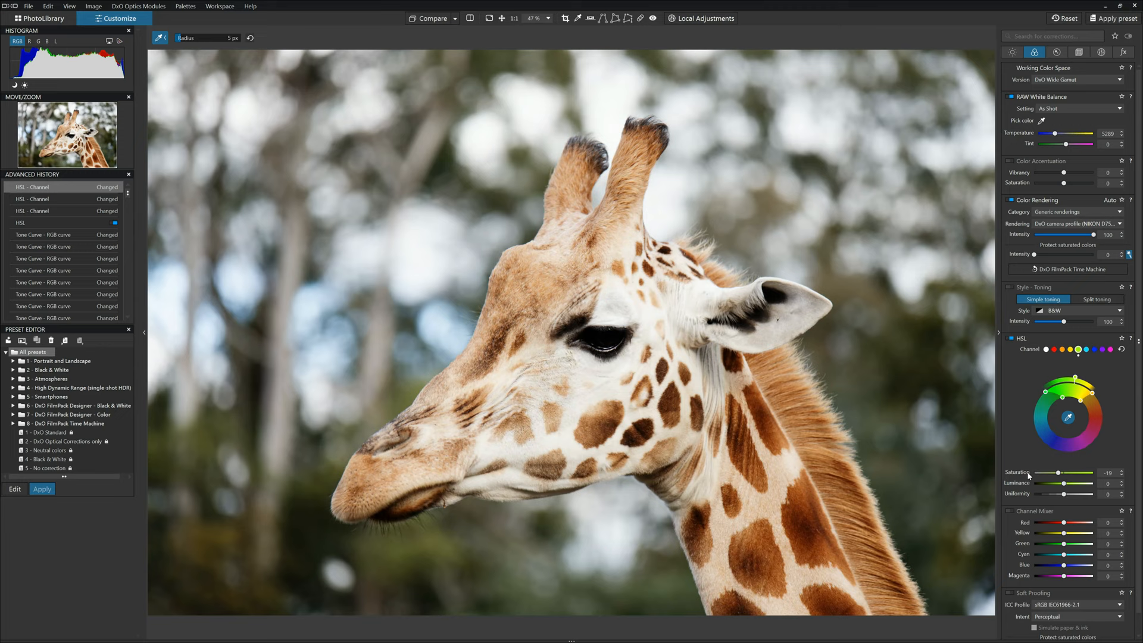
pyautogui.click(454, 18)
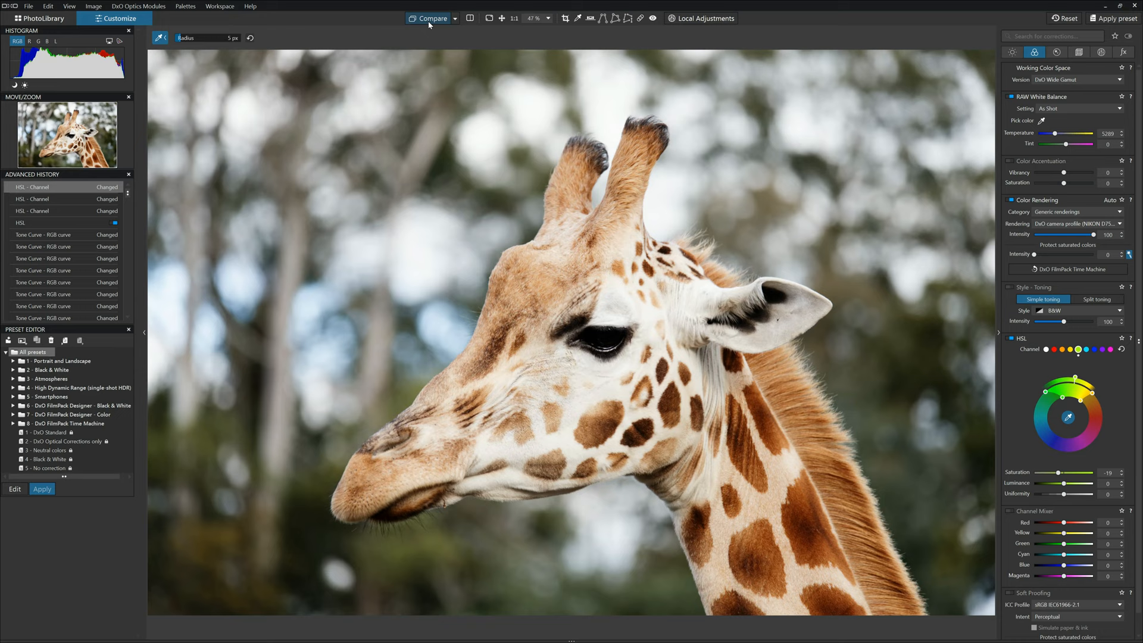
# Set Lens Sharpness global to about 1.58 and details to about 61.
pyautogui.click(1057, 51)
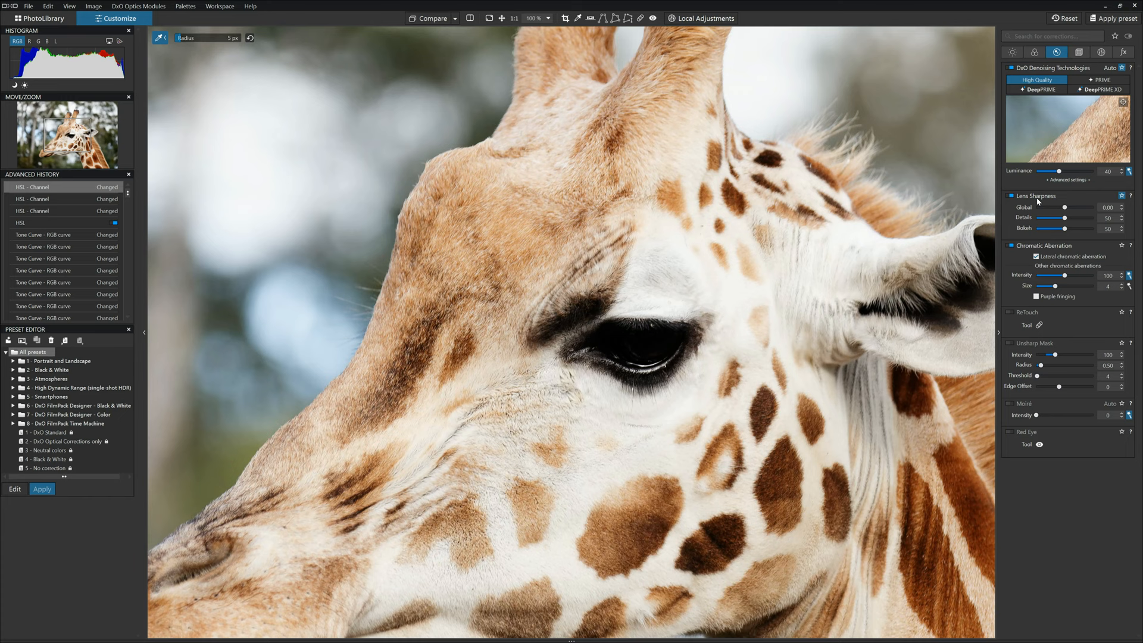
pyautogui.moveTo(1059, 208); pyautogui.dragTo(1069, 208)
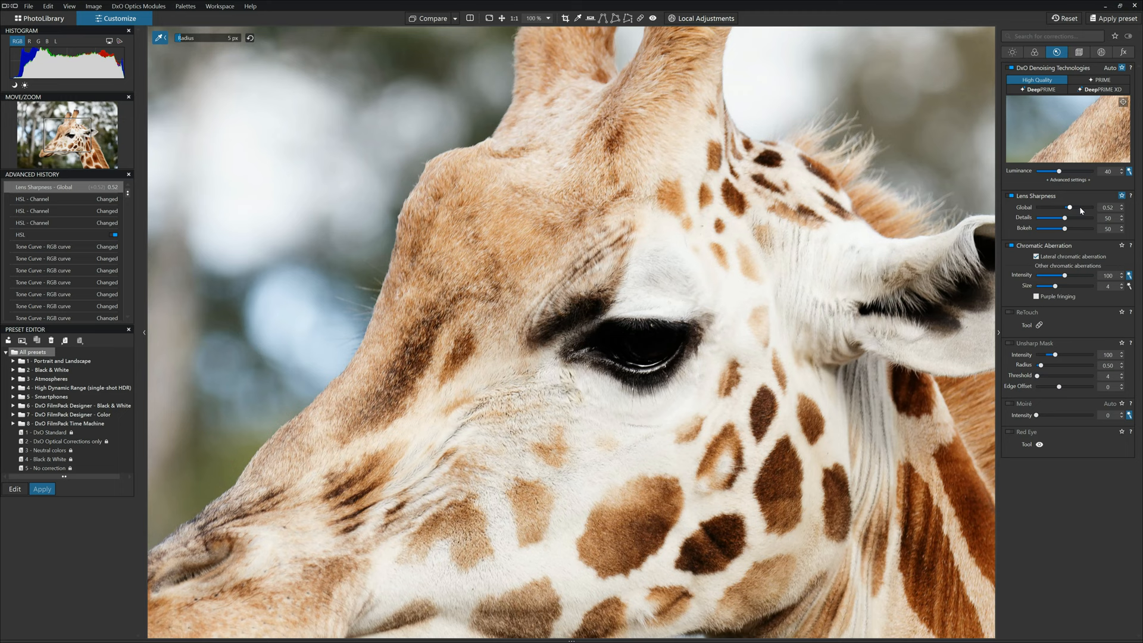
pyautogui.moveTo(1068, 207); pyautogui.dragTo(1080, 207)
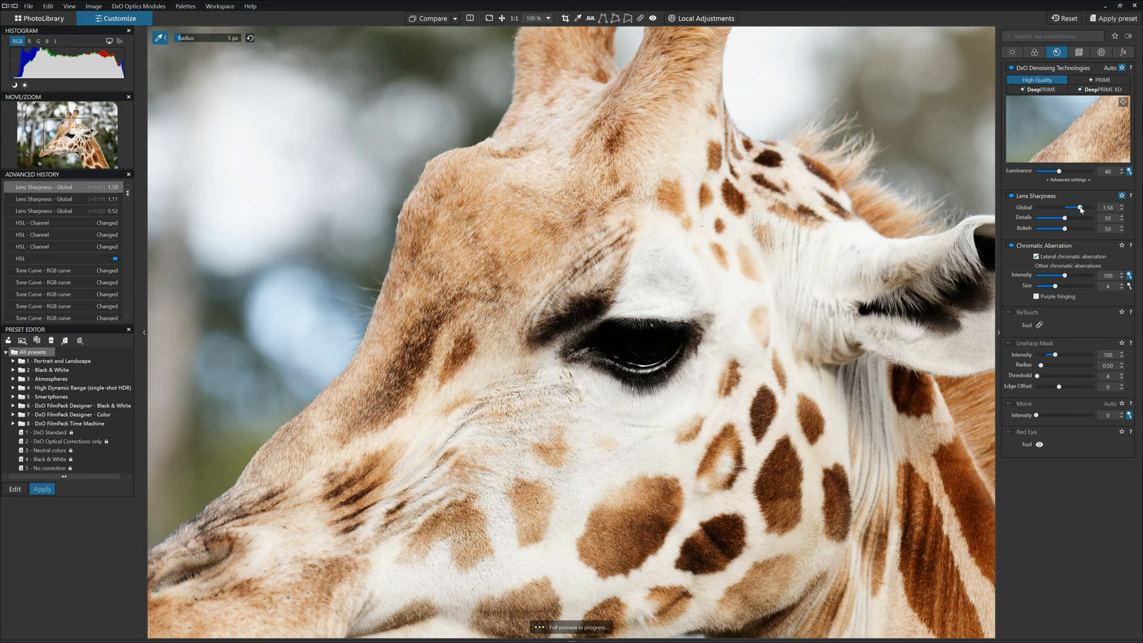
pyautogui.moveTo(1065, 217); pyautogui.dragTo(1074, 216)
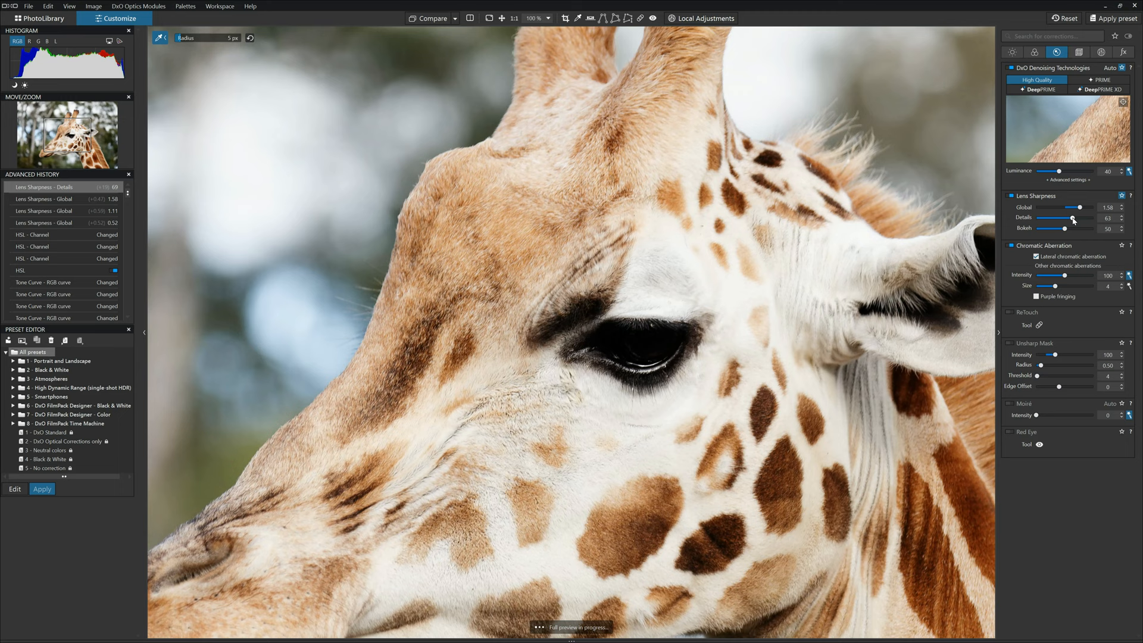
pyautogui.moveTo(1086, 355); pyautogui.dragTo(1059, 355)
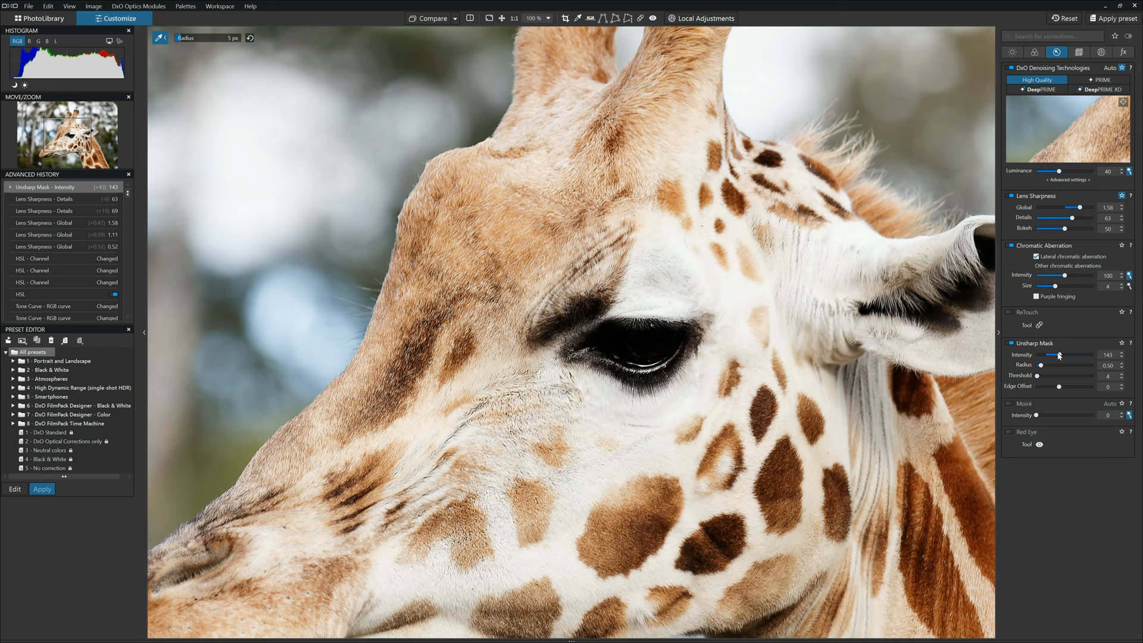
# Keep the uncorrected image as reference and compare the sharpened photo with it.
pyautogui.click(454, 18)
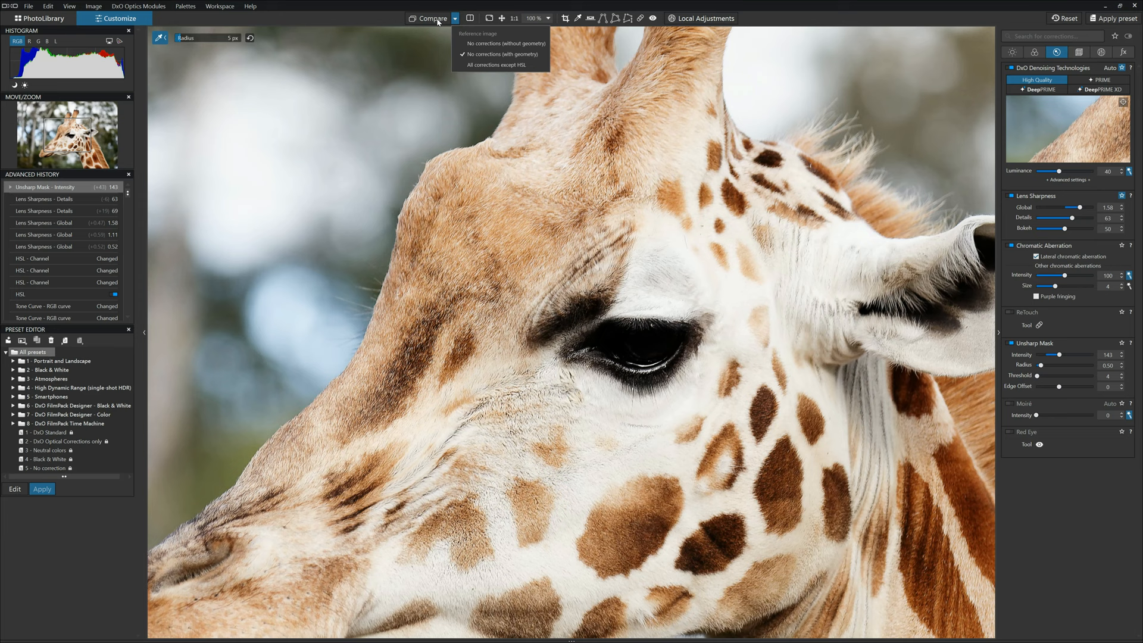
pyautogui.click(431, 18)
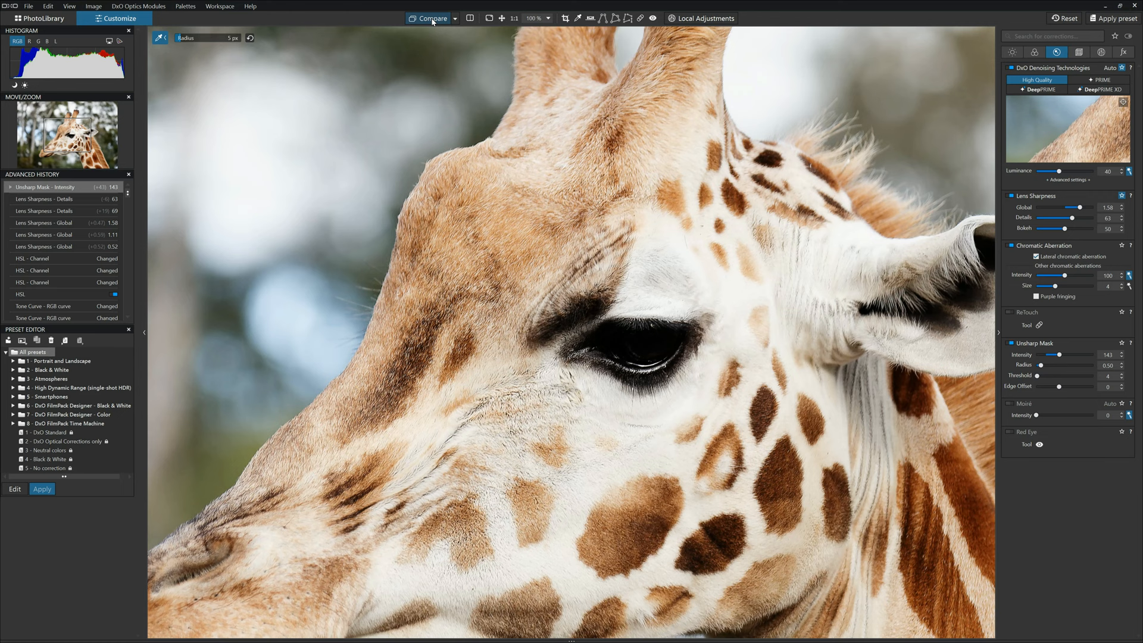
pyautogui.click(1079, 52)
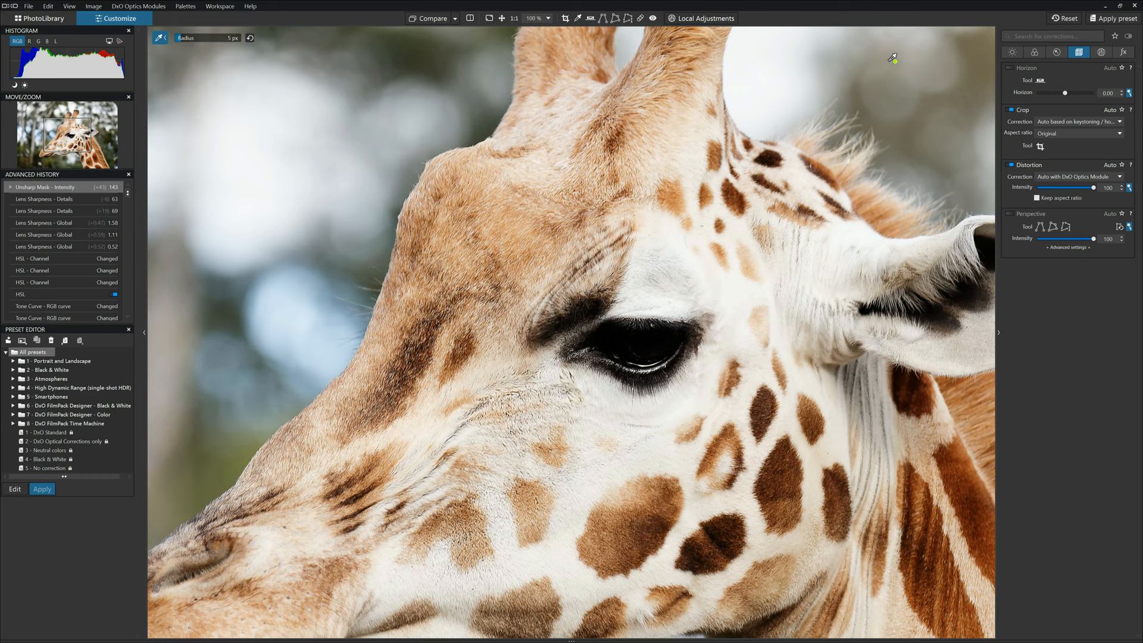
# Fit the photo to screen and crop tighter around the giraffe's head and neck.
pyautogui.click(501, 18)
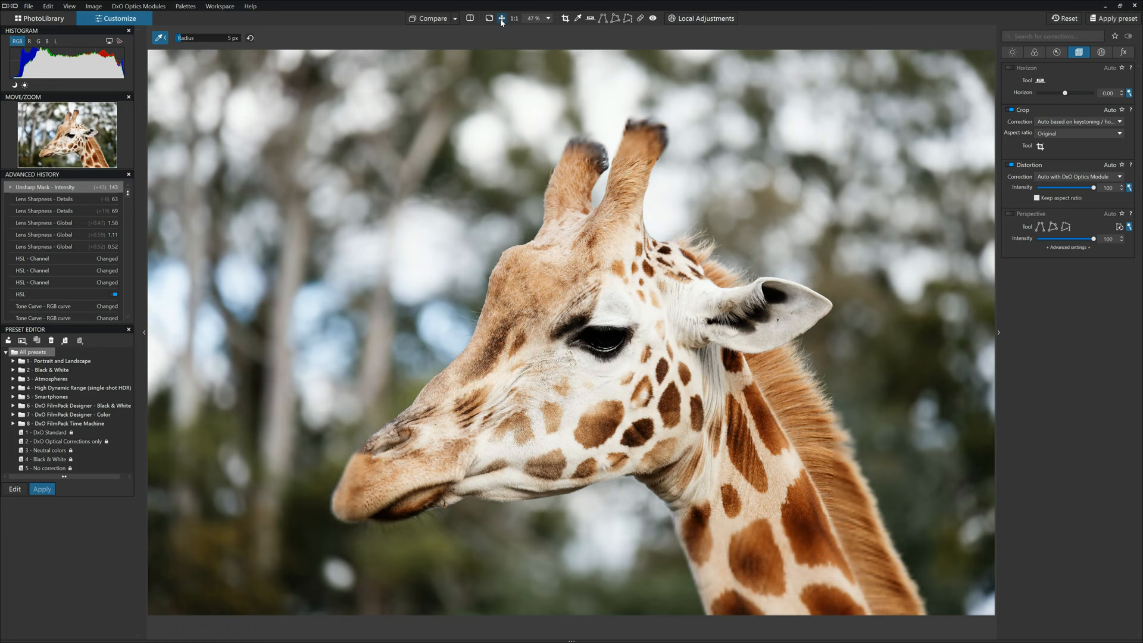
pyautogui.click(566, 17)
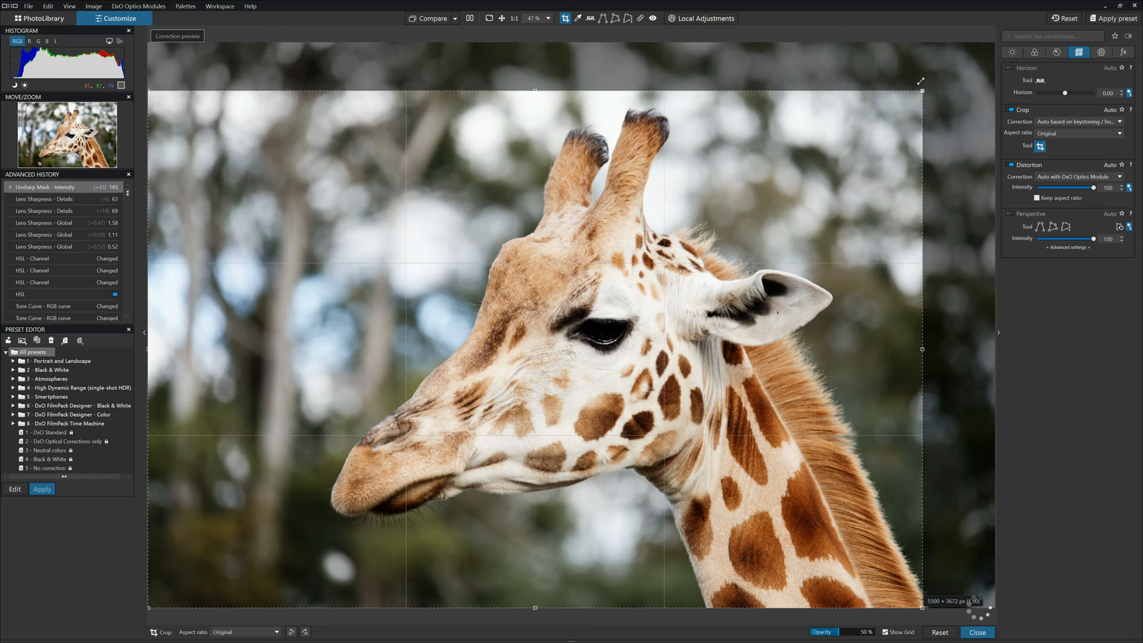
pyautogui.moveTo(921, 82); pyautogui.dragTo(926, 86)
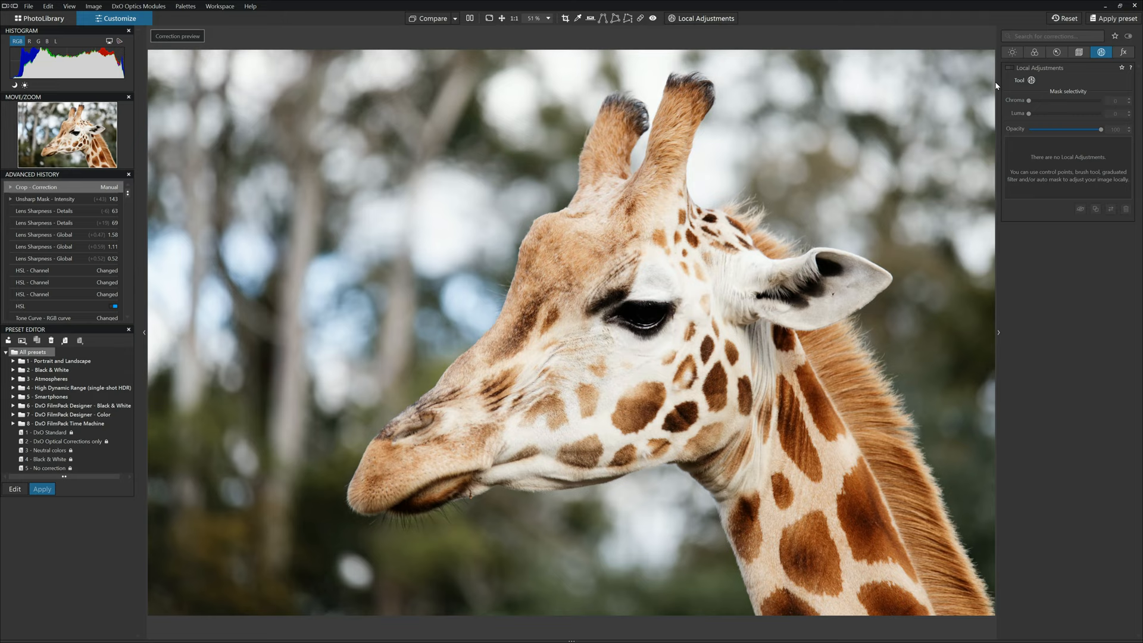
# Switch on Local Adjustments and bring up the masking tool picker.
pyautogui.click(1100, 52)
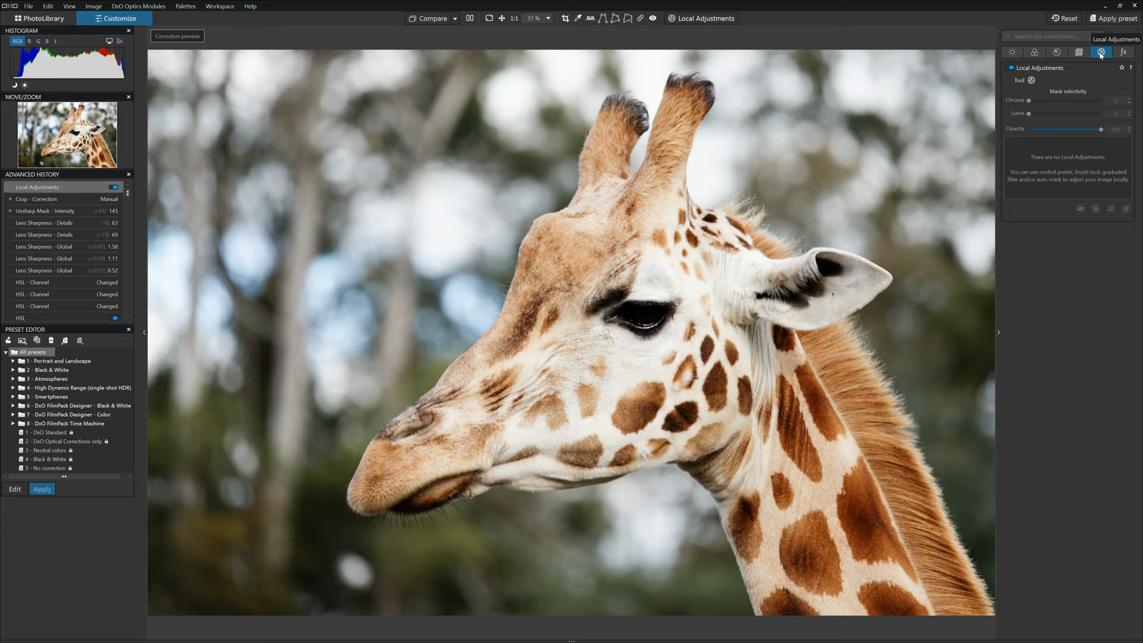
pyautogui.click(1031, 80)
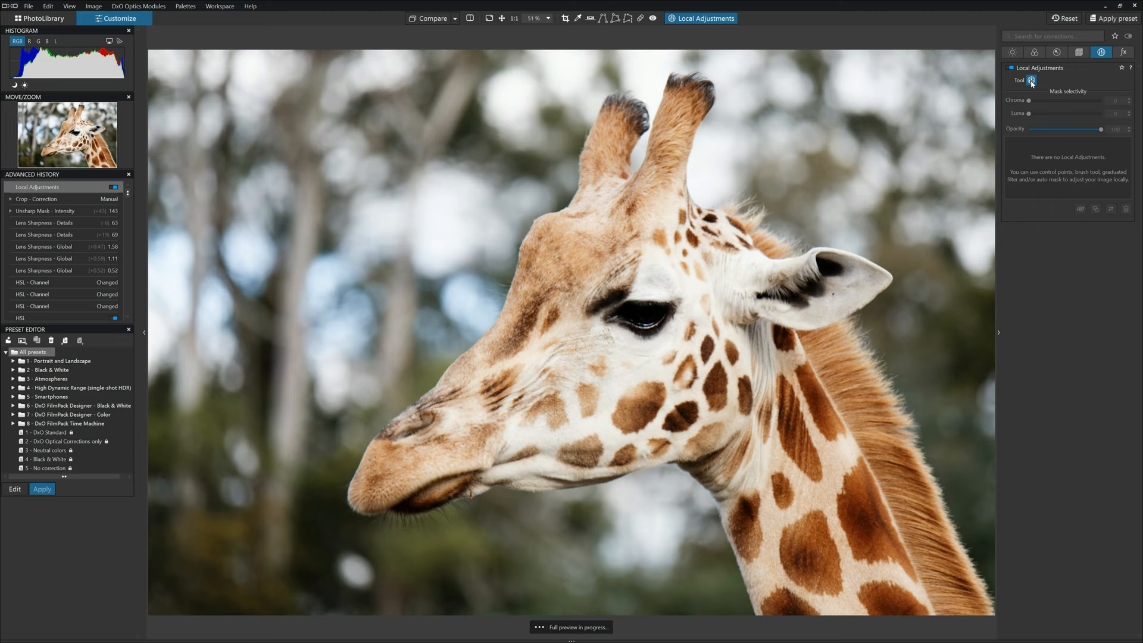
pyautogui.click(514, 17)
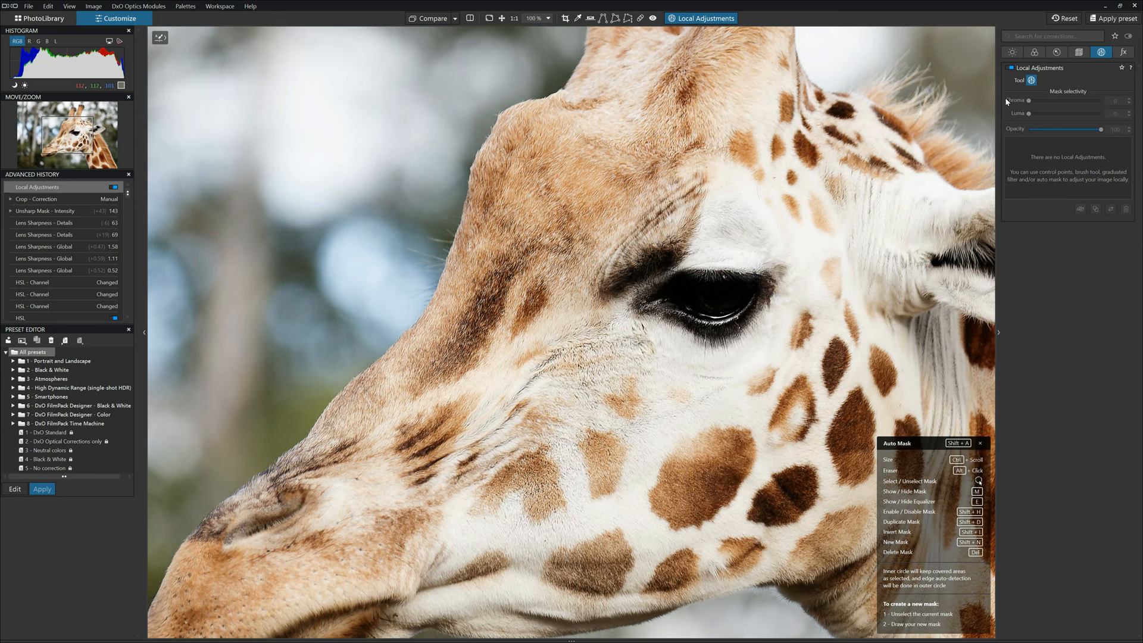
# Auto-mask the giraffe's eye and boost its local exposure to about 0.91.
pyautogui.click(793, 250)
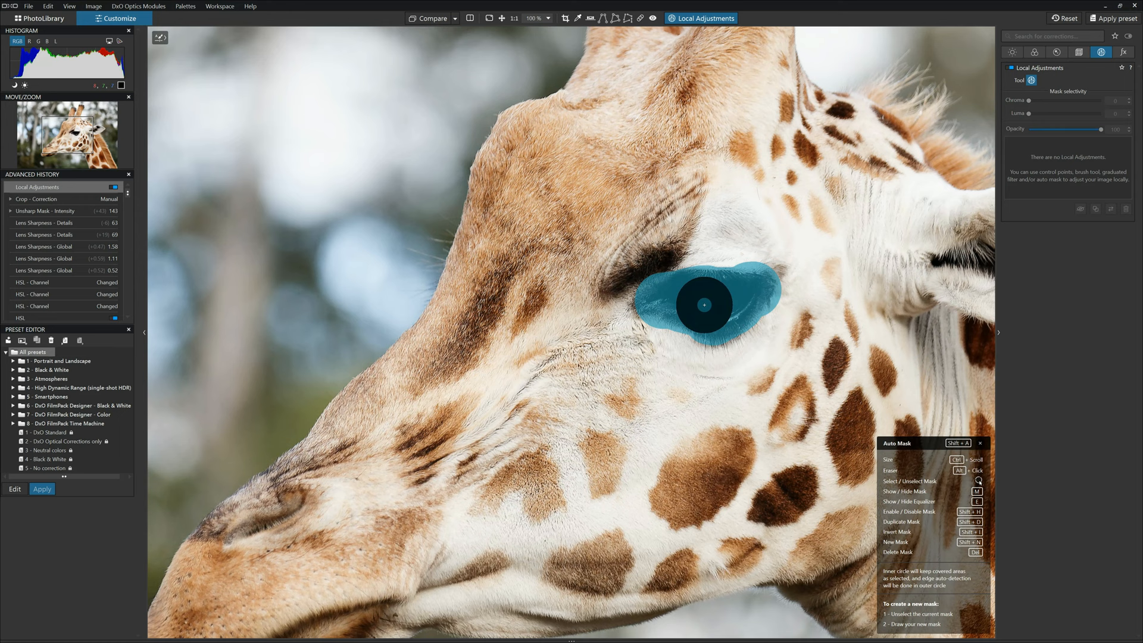
pyautogui.click(703, 305)
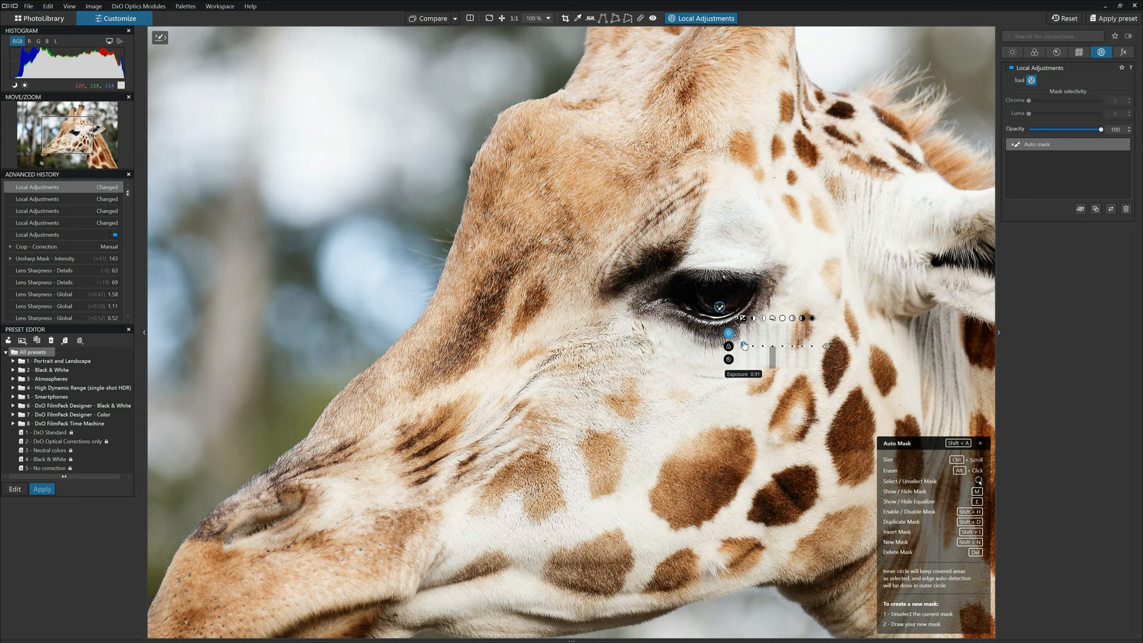
pyautogui.moveTo(738, 345); pyautogui.dragTo(741, 343)
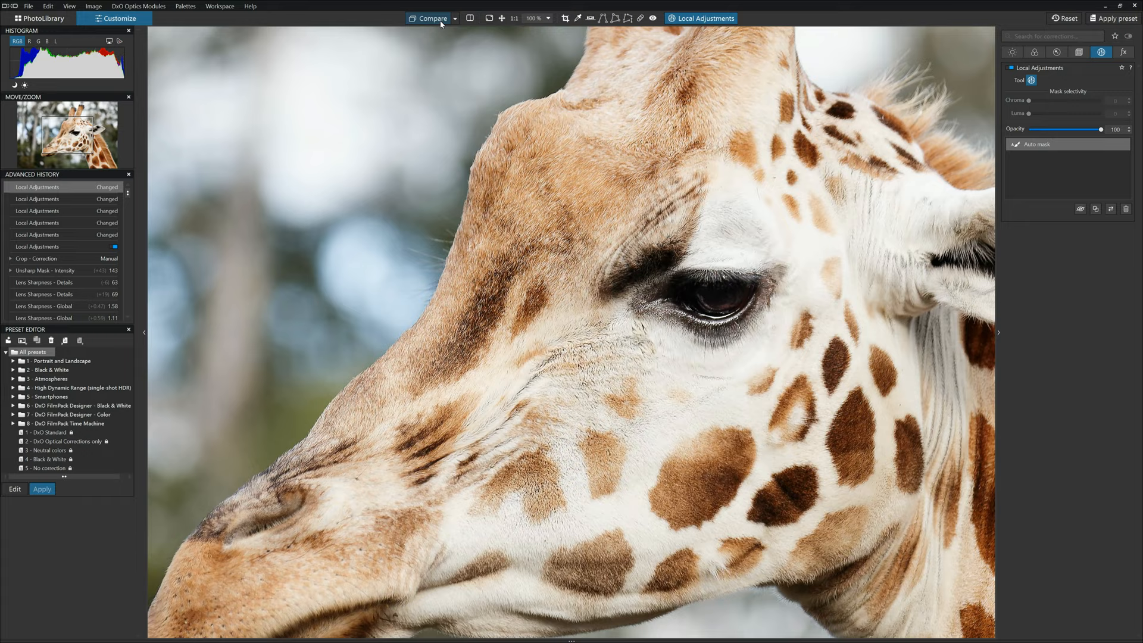
pyautogui.click(431, 17)
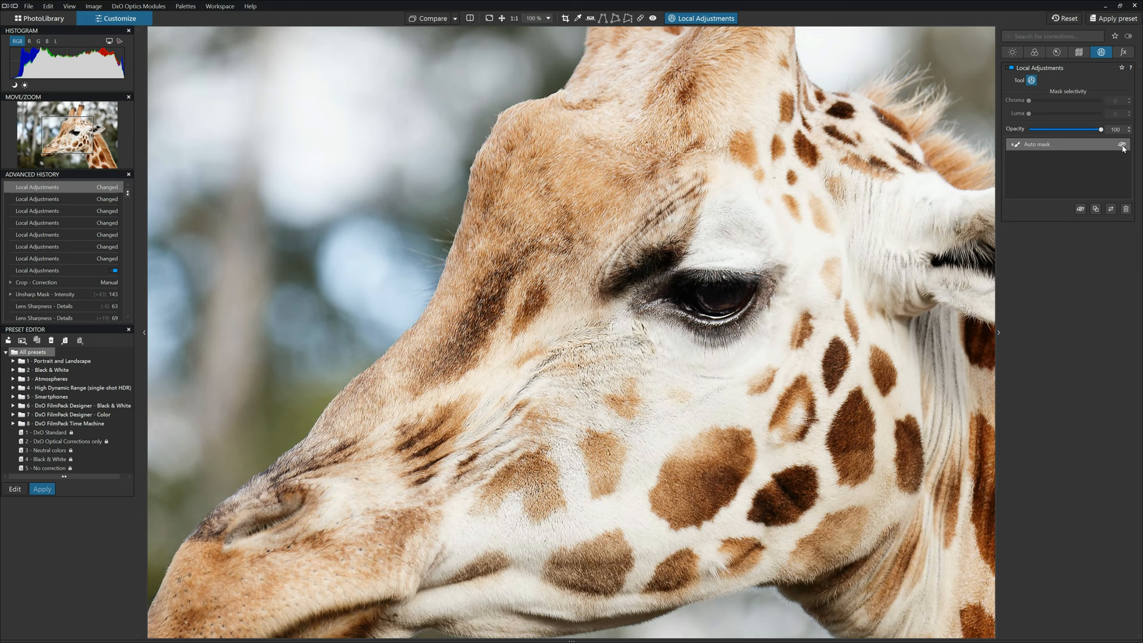
pyautogui.click(1123, 51)
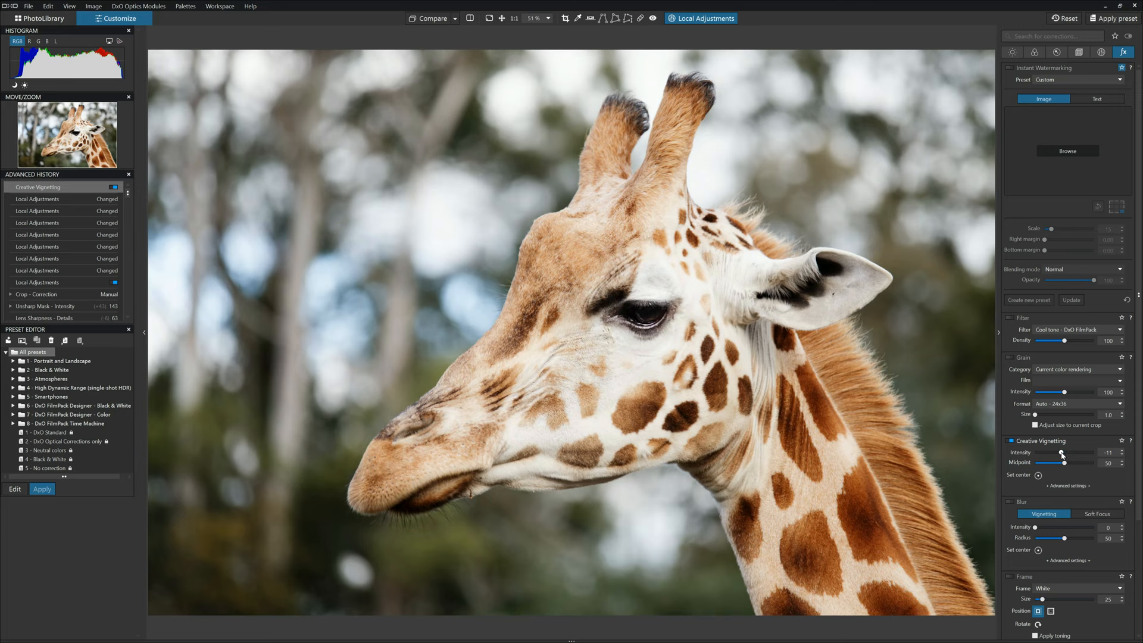
# Preview Creative Vignetting at -100, then settle its intensity at about -32.
pyautogui.moveTo(1061, 453); pyautogui.dragTo(1056, 452)
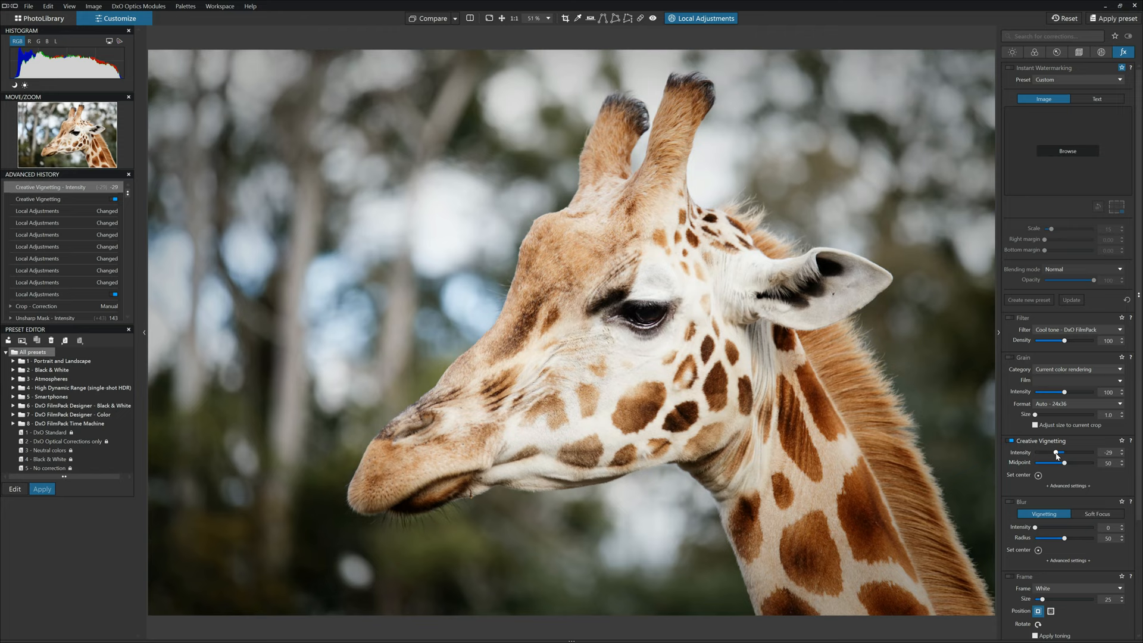
pyautogui.moveTo(1059, 452); pyautogui.dragTo(1031, 452)
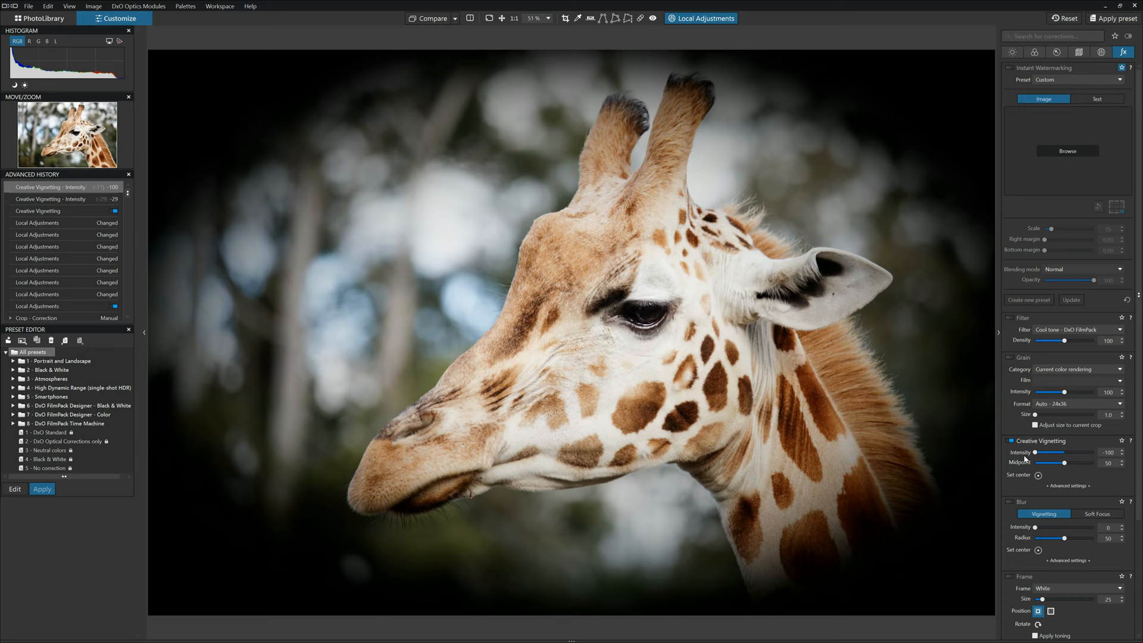
pyautogui.moveTo(1035, 452); pyautogui.dragTo(1058, 453)
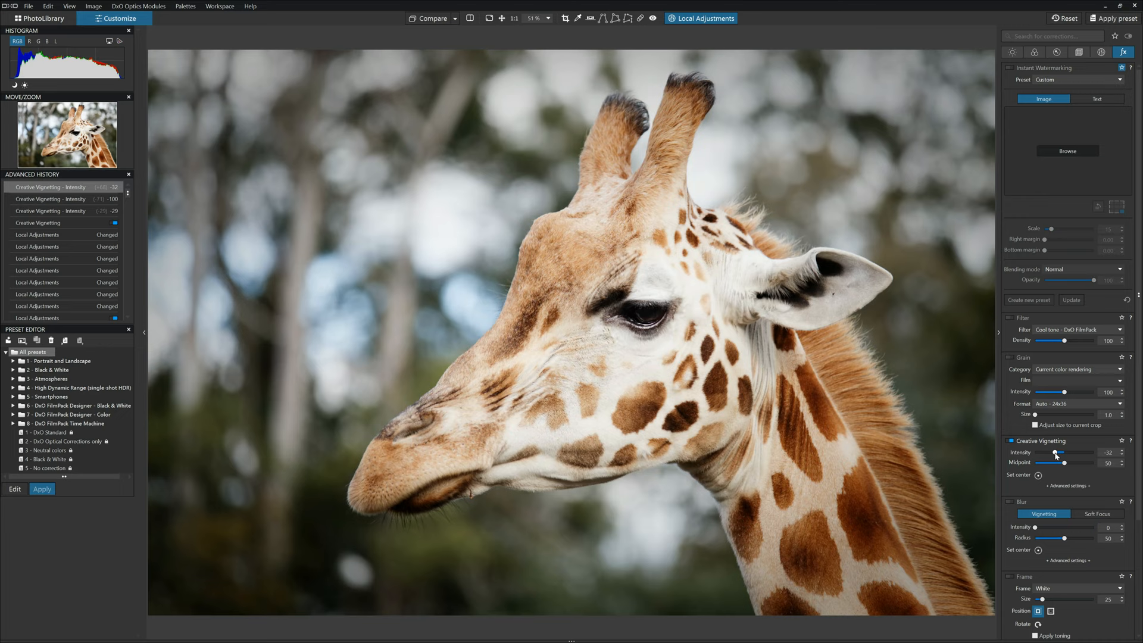
pyautogui.moveTo(1038, 475)
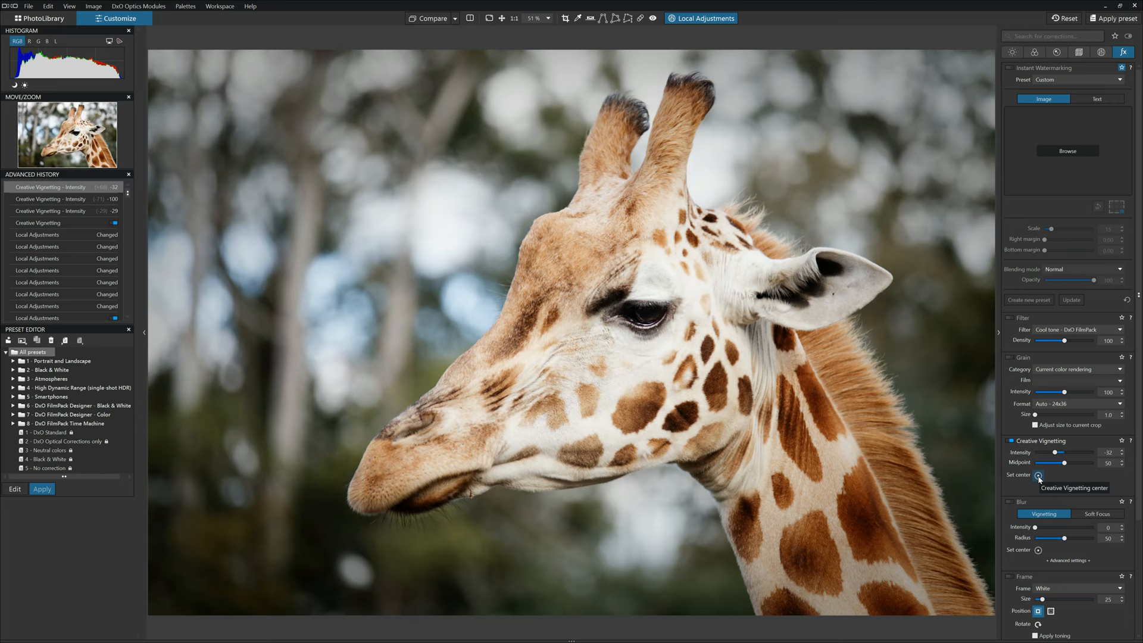
# Set the vignette centre on the giraffe's face.
pyautogui.click(1038, 475)
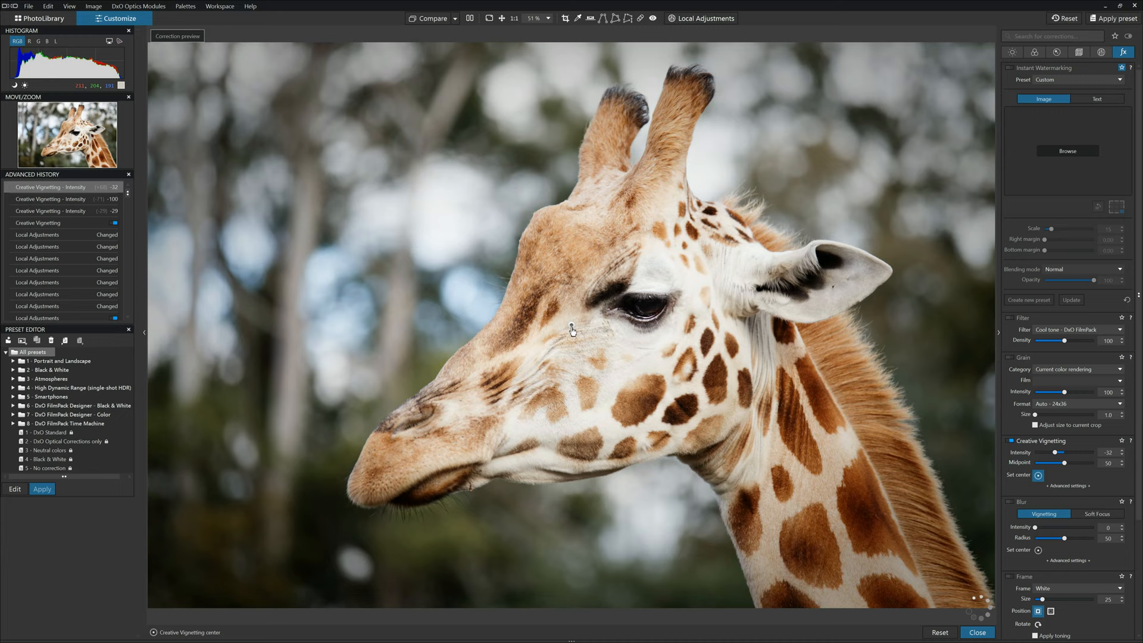
pyautogui.click(572, 330)
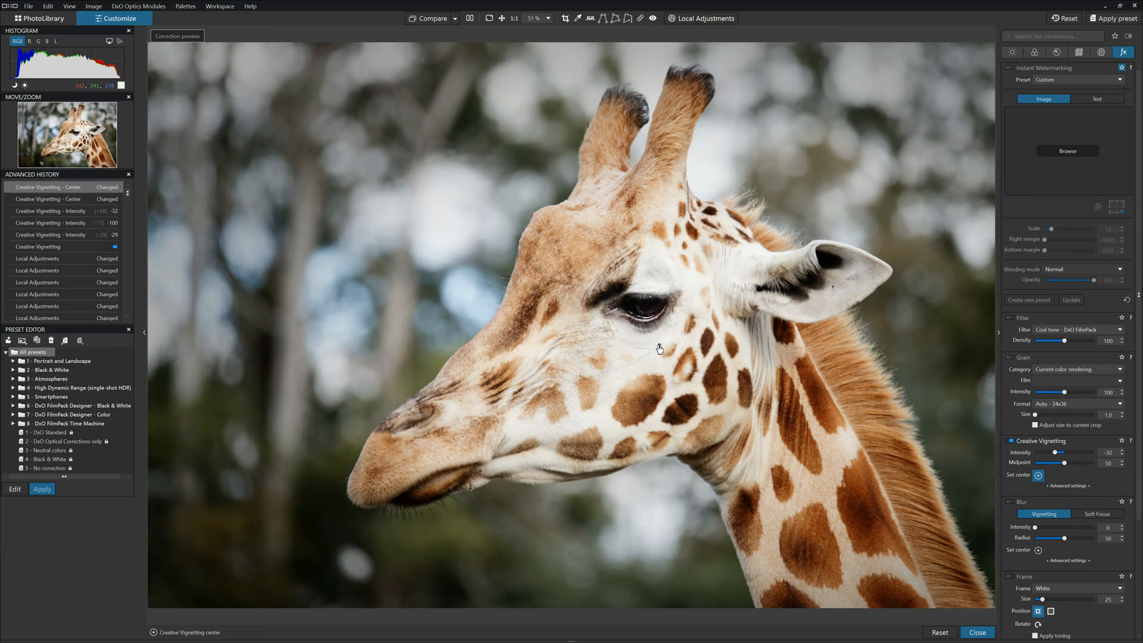
pyautogui.moveTo(892, 372)
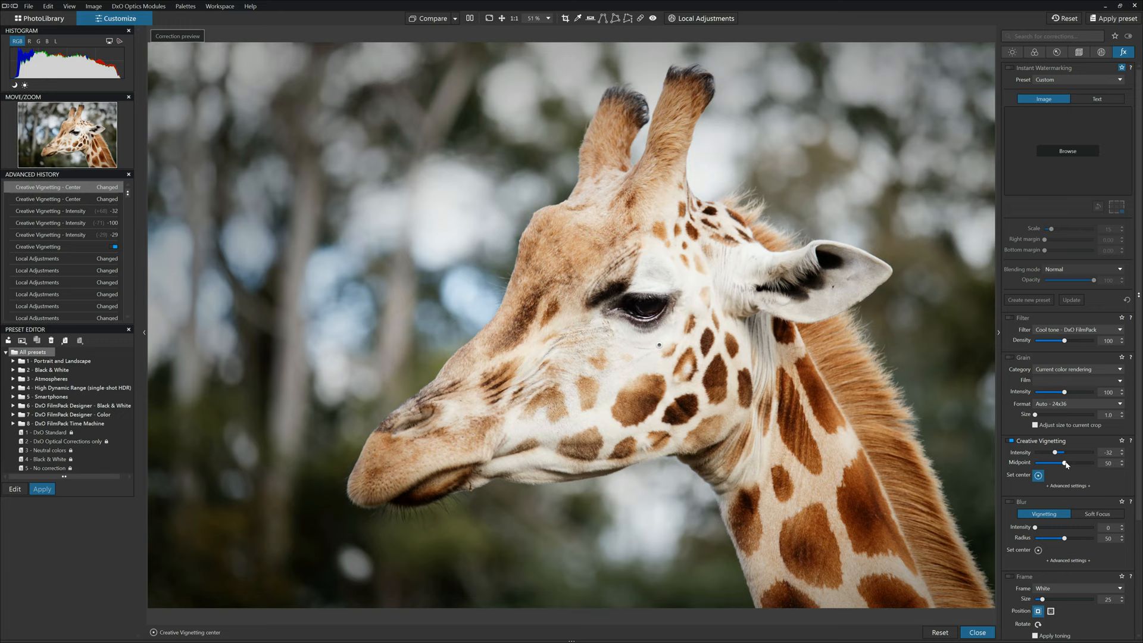
# Apply the Dark orange DxO FilmPack filter and lower its density to about 18.
pyautogui.click(1012, 318)
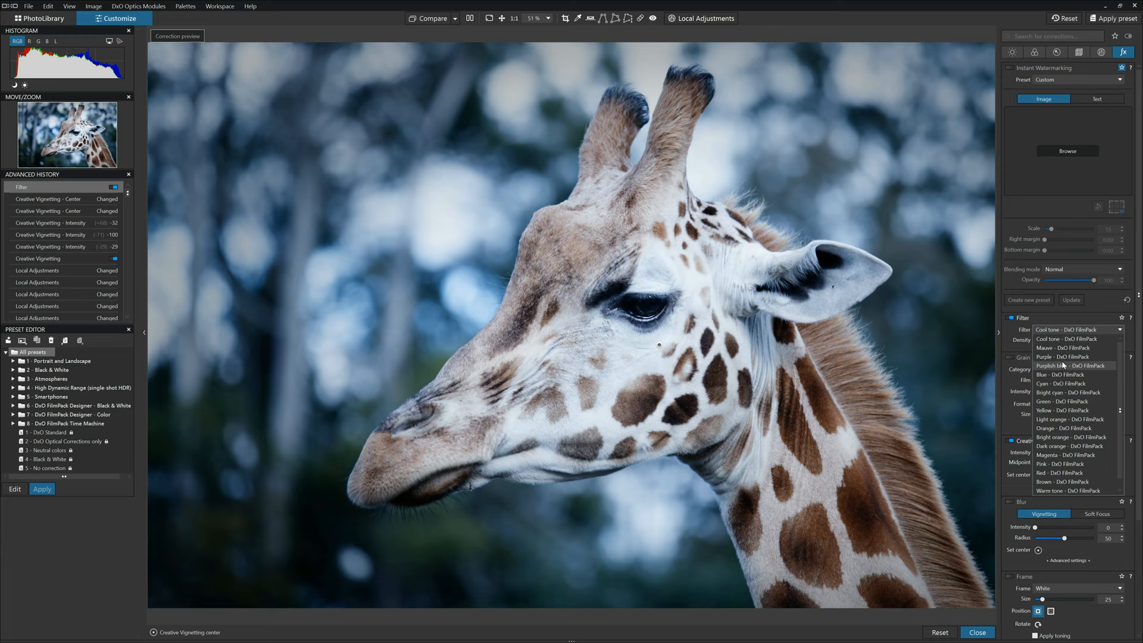
pyautogui.click(1065, 446)
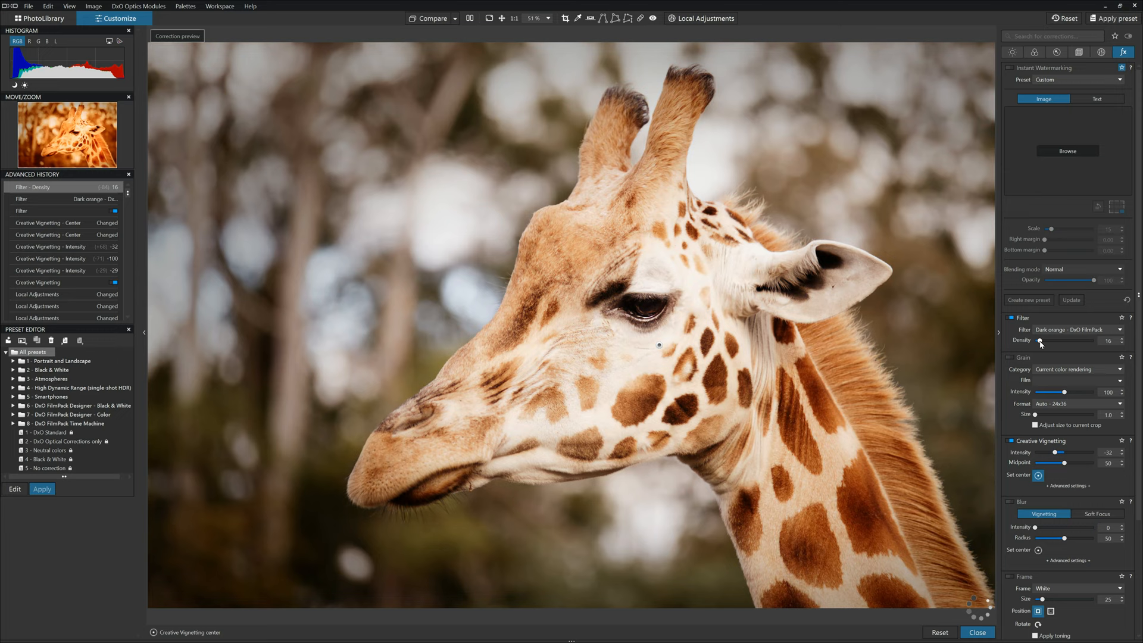
pyautogui.moveTo(1041, 340); pyautogui.dragTo(1044, 341)
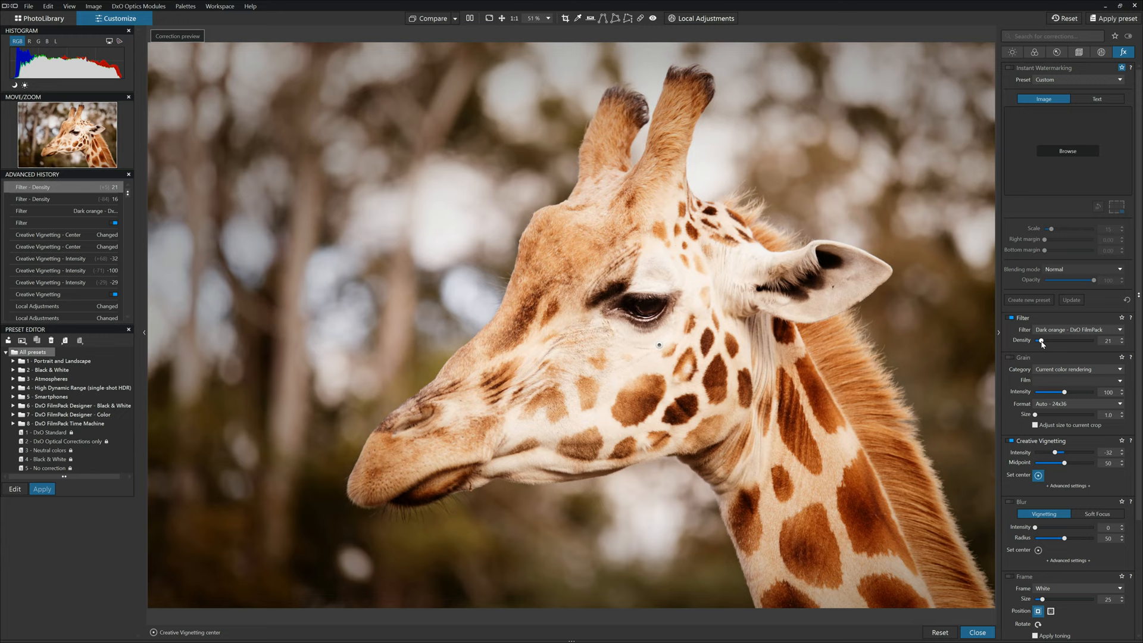
pyautogui.moveTo(1041, 341); pyautogui.dragTo(1038, 340)
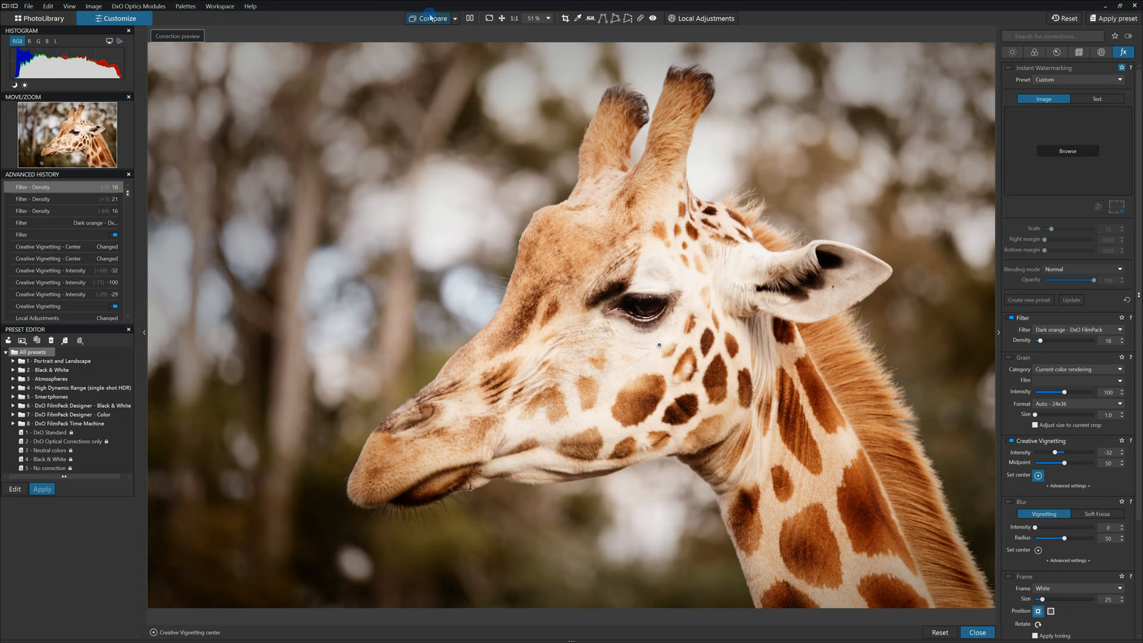
# Compare the finished edit against the uncorrected original, side by side, then back to single view.
pyautogui.click(430, 17)
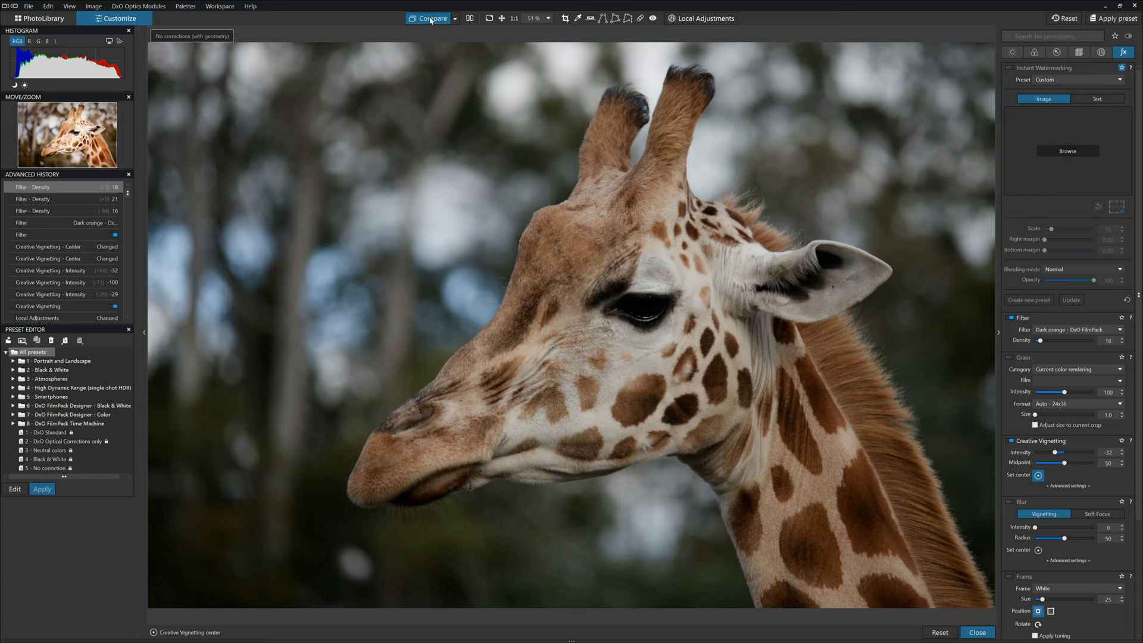
pyautogui.click(431, 18)
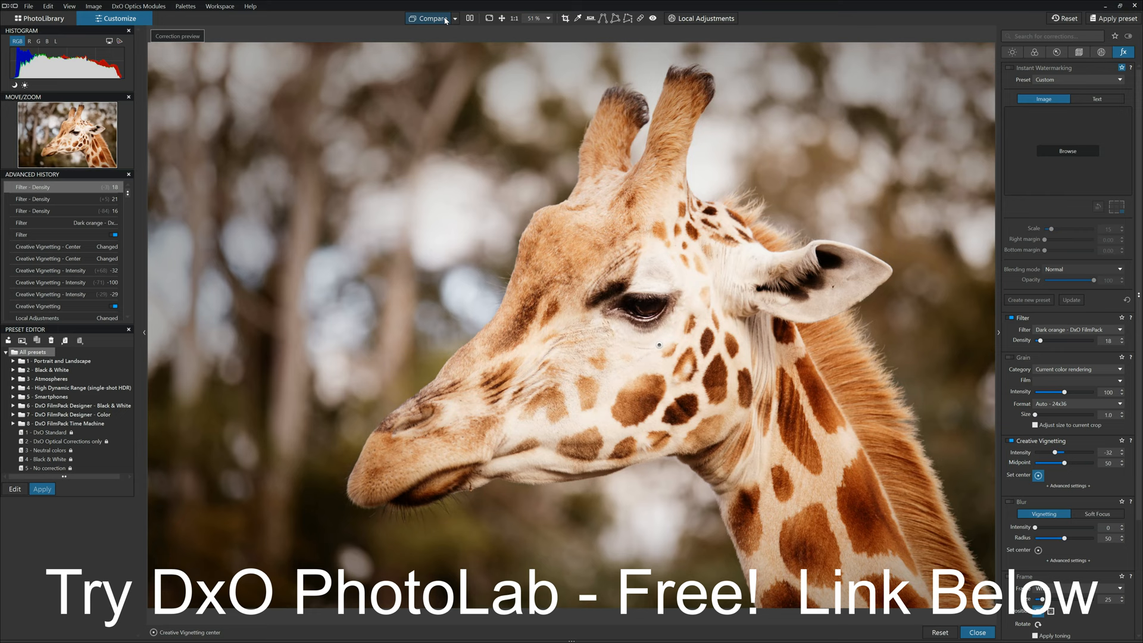
pyautogui.click(469, 18)
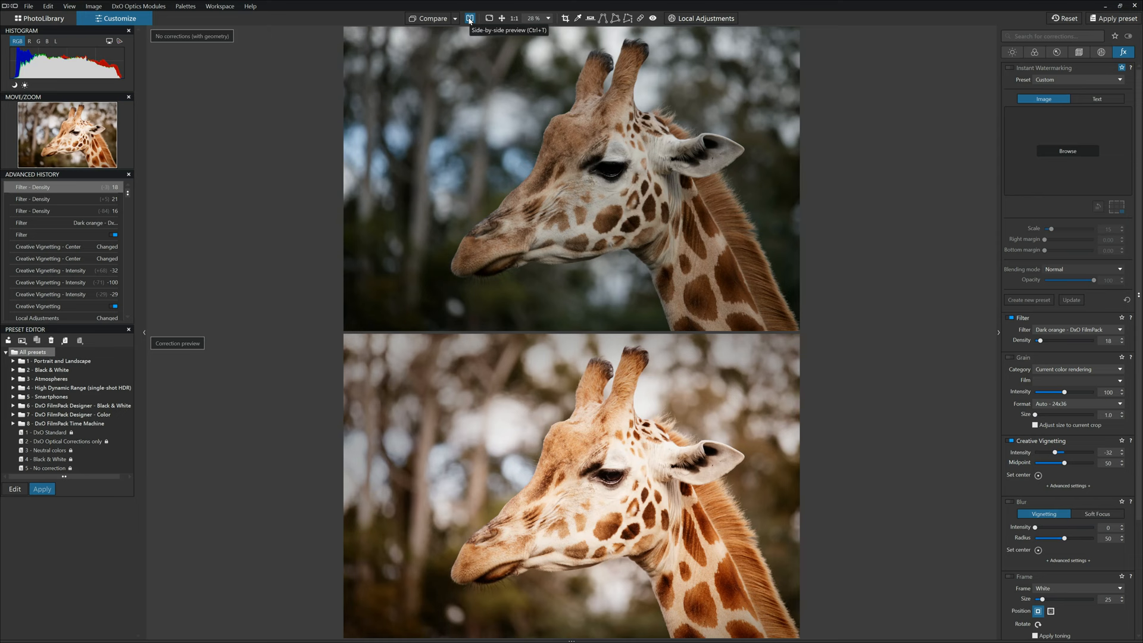
pyautogui.click(488, 18)
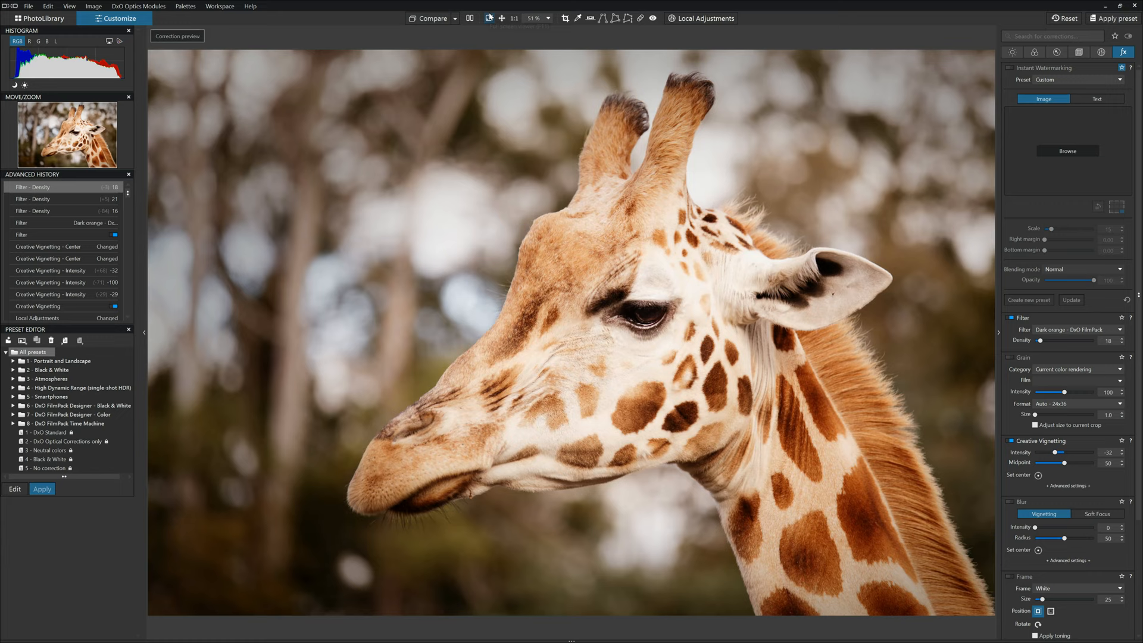